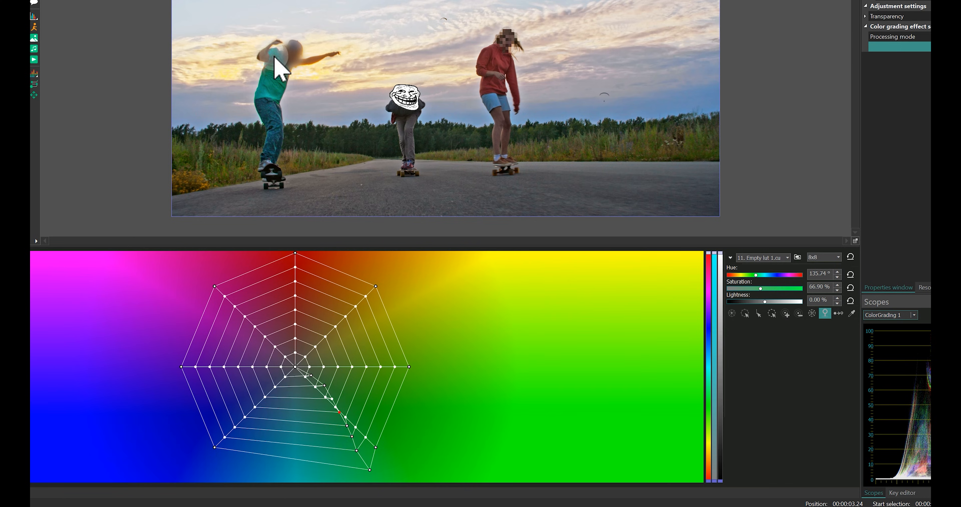
Return to the project timeline showing the original clip on one layer
{"action": "left_click", "coordinate": [69, 496]}
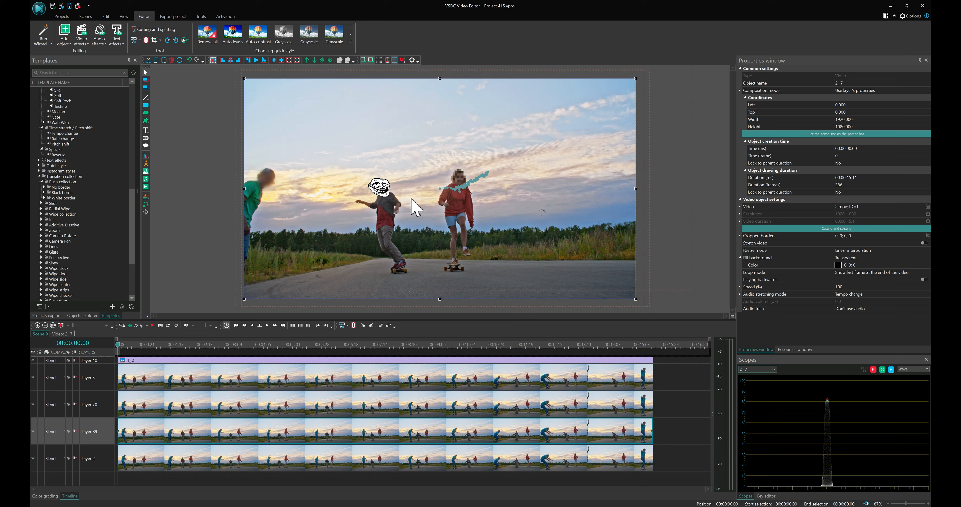
{"action": "mouse_move", "coordinate": [411, 198]}
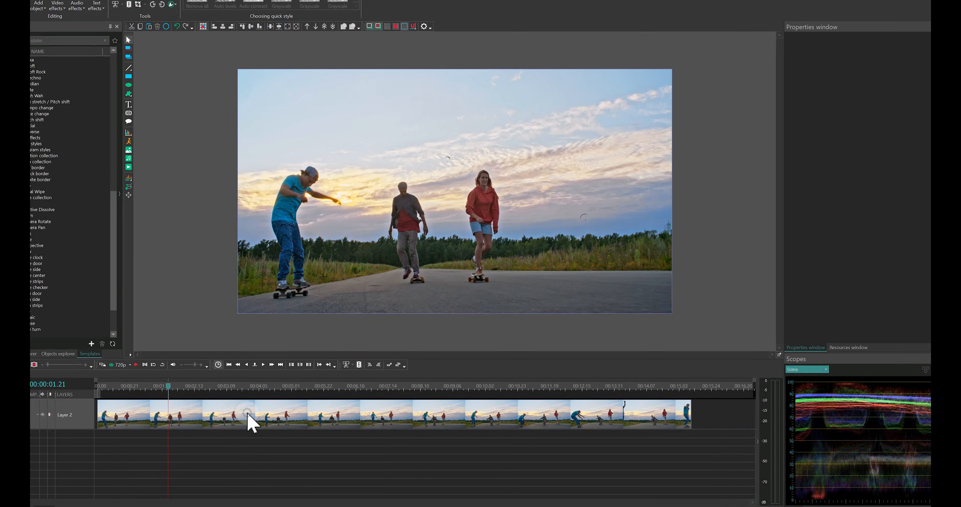
Create and save a movement map, marking the right skater's face as the tracking area
{"action": "right_click", "coordinate": [248, 423]}
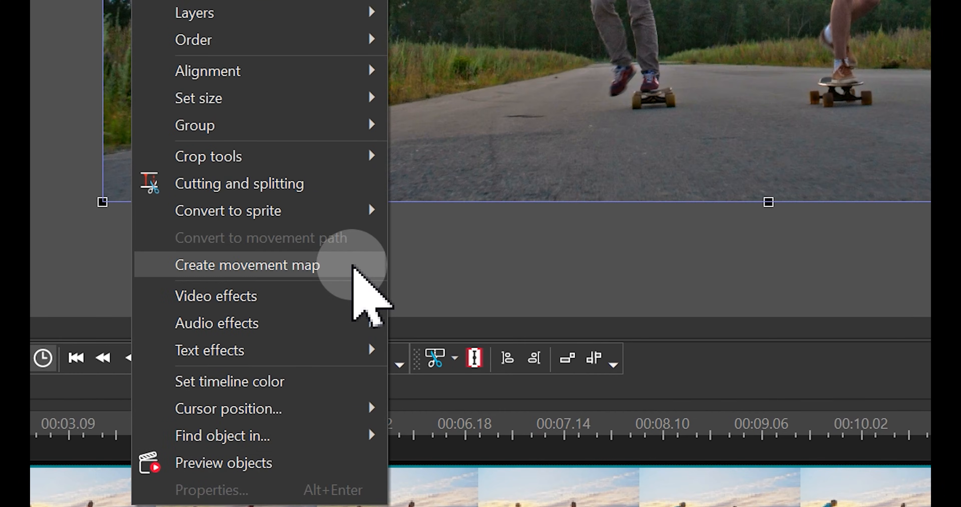
{"action": "left_click", "coordinate": [246, 265]}
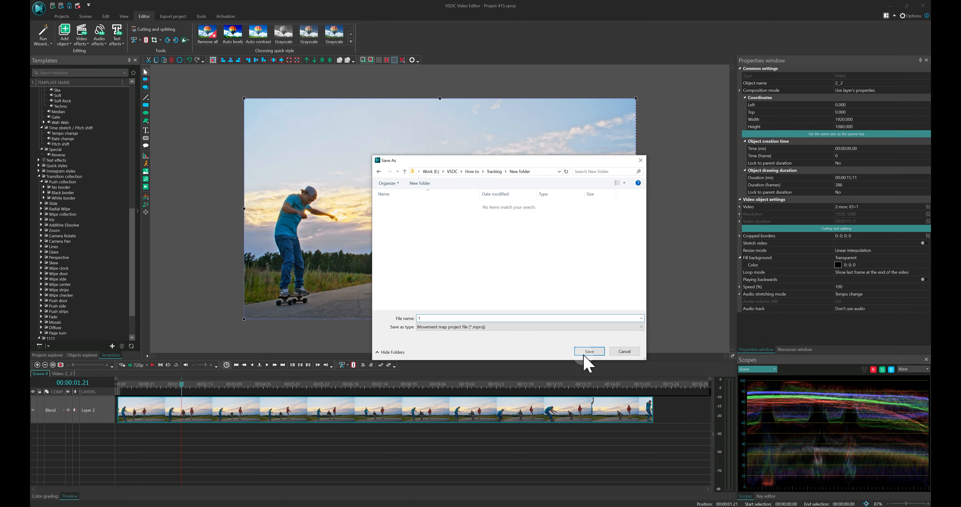
{"action": "left_click", "coordinate": [588, 351]}
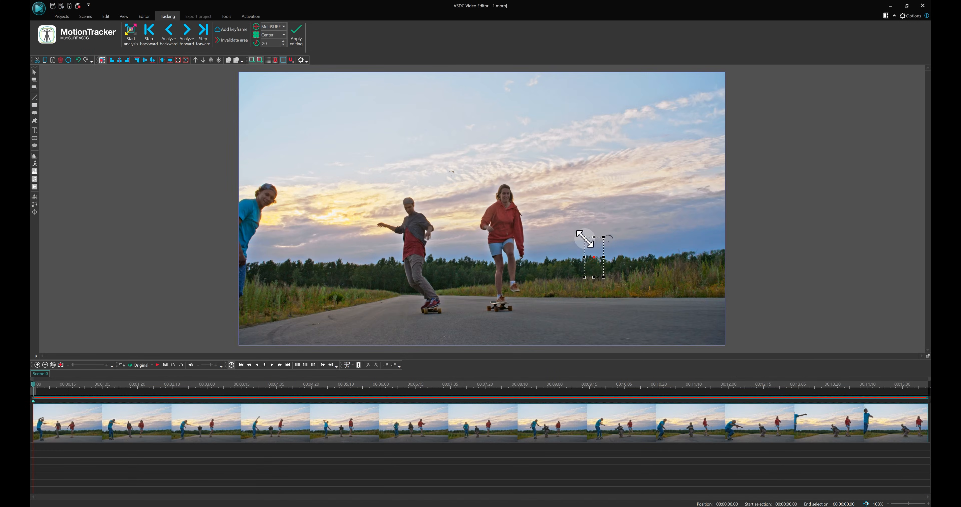
{"action": "left_click_drag", "start_coordinate": [592, 243], "coordinate": [502, 193]}
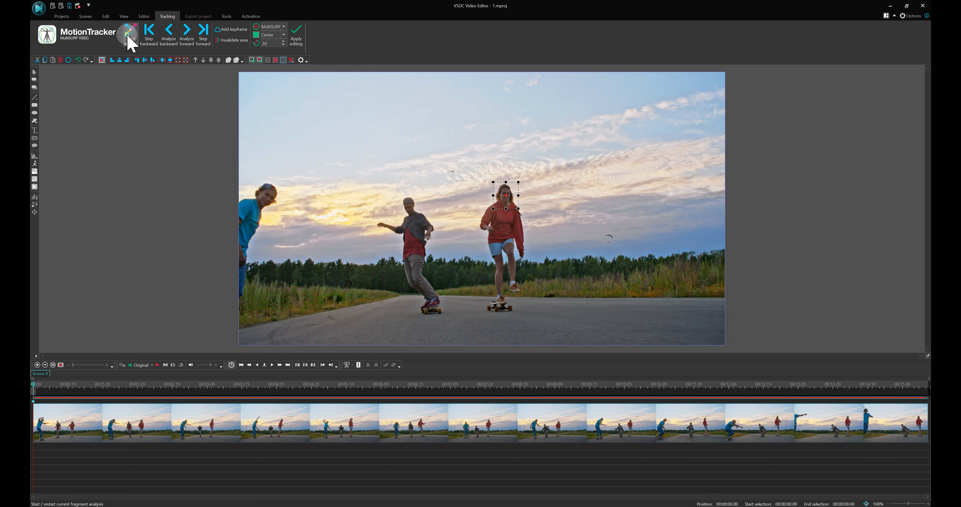
Run the motion analysis, apply the tracking result and save the tracked map
{"action": "left_click", "coordinate": [128, 30]}
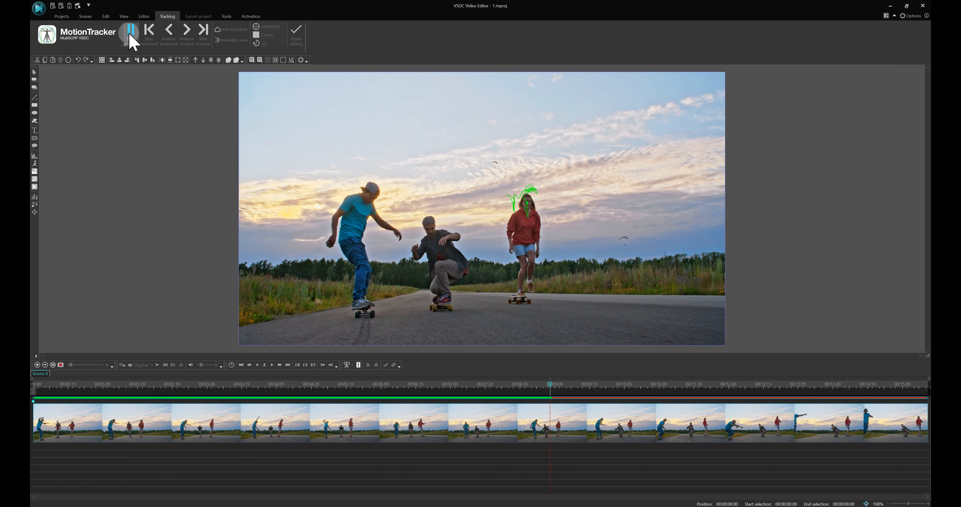
{"action": "left_click", "coordinate": [131, 29]}
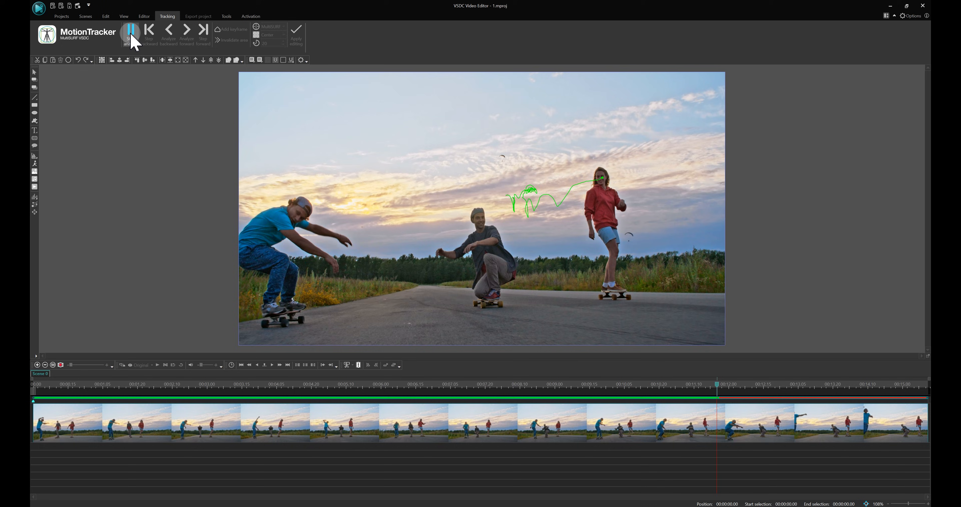
{"action": "left_click", "coordinate": [132, 30]}
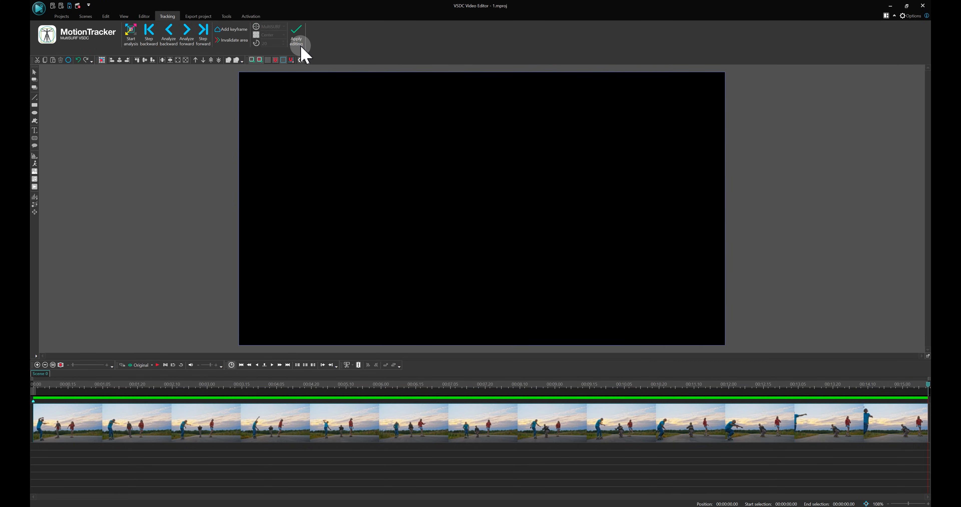
{"action": "left_click", "coordinate": [296, 34]}
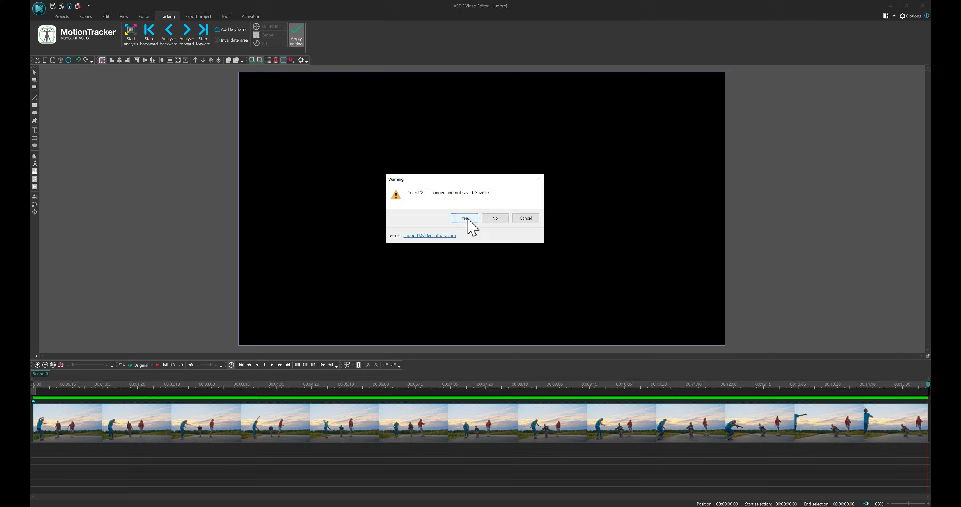
{"action": "left_click", "coordinate": [464, 218]}
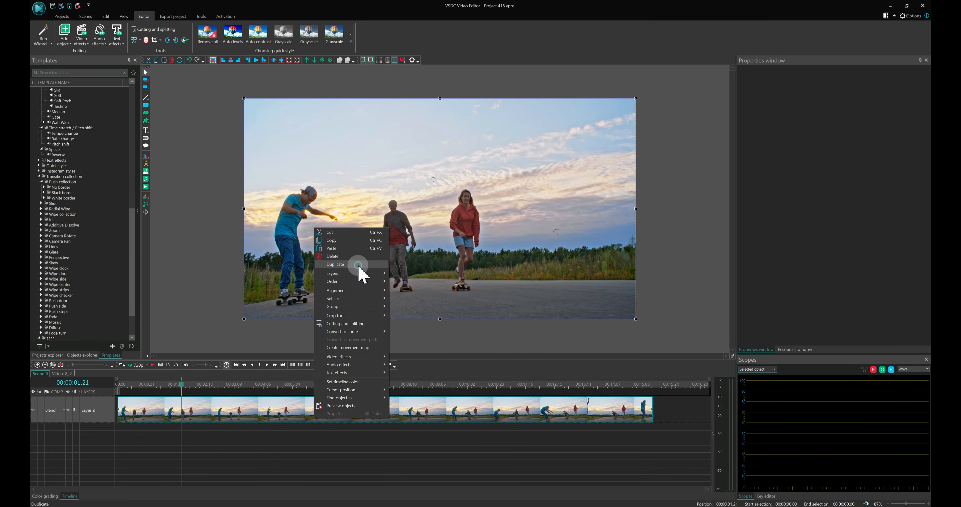
Duplicate the clip and add a Pixelize effect to the copy
{"action": "left_click", "coordinate": [336, 264]}
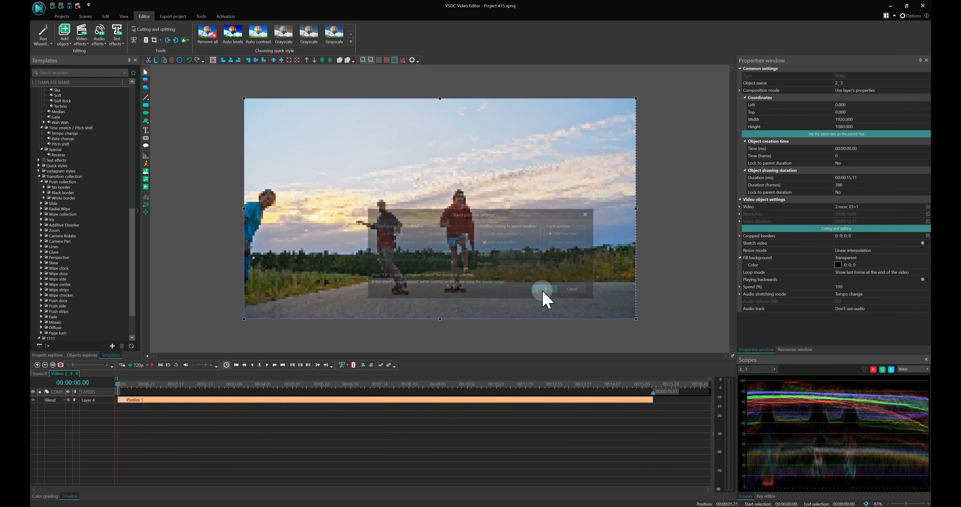
{"action": "left_click", "coordinate": [542, 289]}
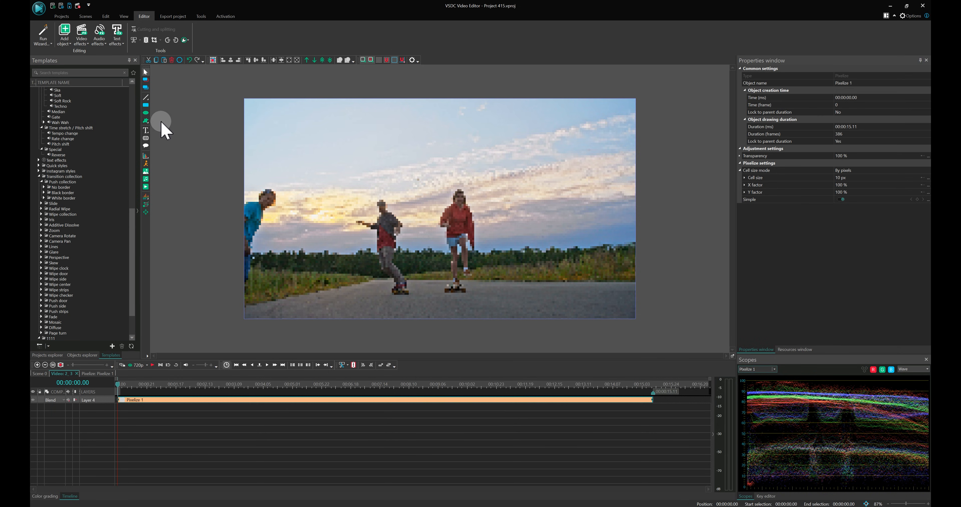
Place a black ellipse over the right skater's face and set its blending mode to Mask
{"action": "left_click", "coordinate": [145, 120]}
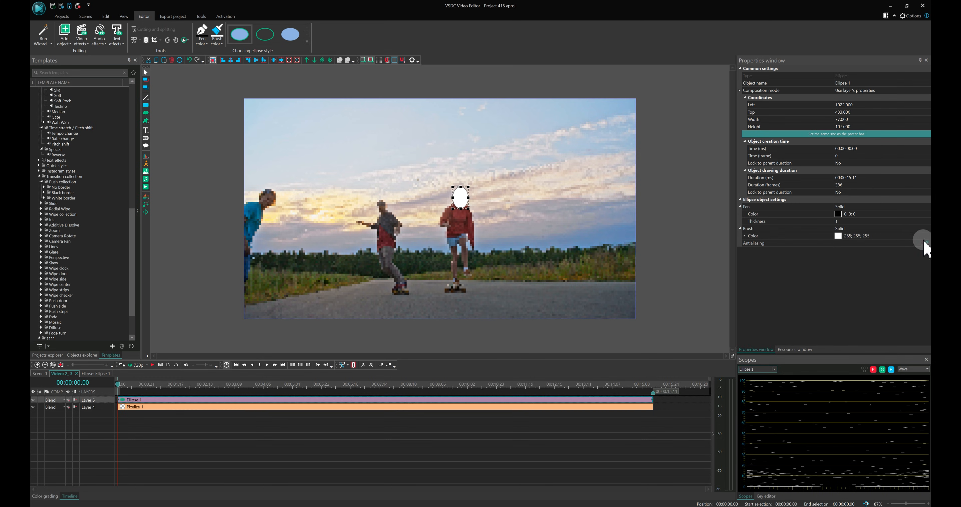
{"action": "left_click", "coordinate": [849, 213]}
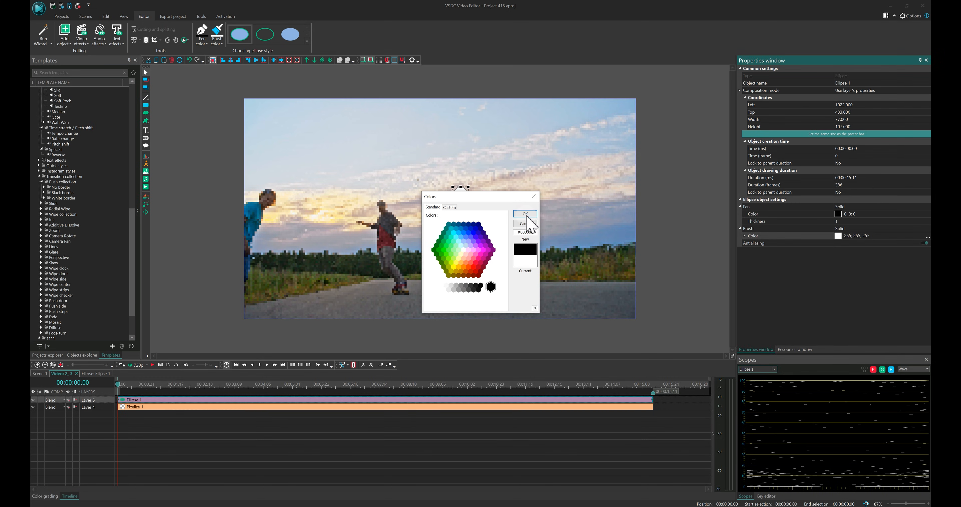
{"action": "left_click", "coordinate": [524, 214]}
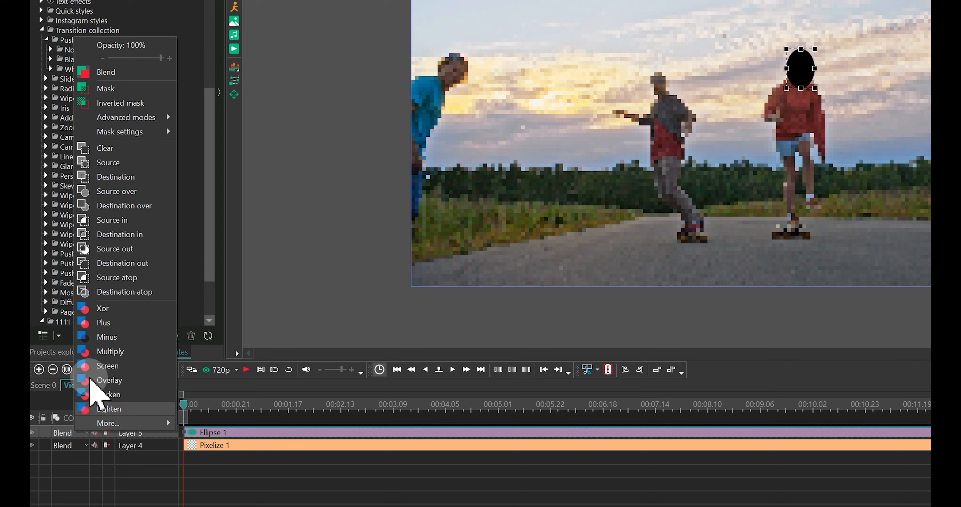
{"action": "mouse_move", "coordinate": [137, 102]}
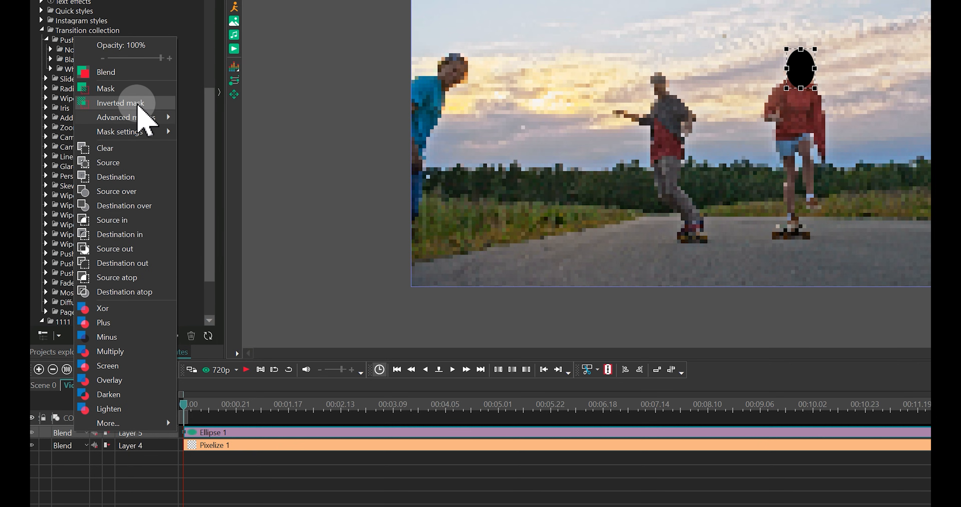
{"action": "left_click", "coordinate": [122, 103]}
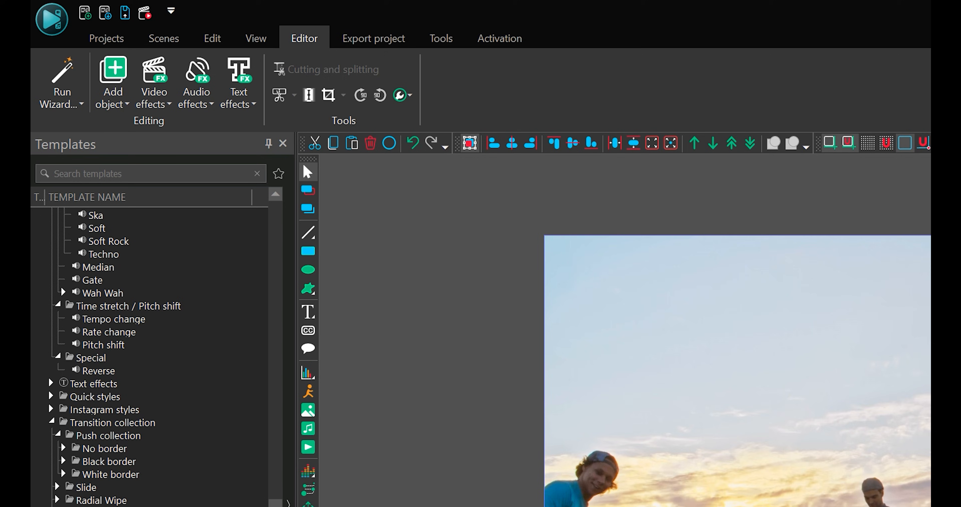
Attach the saved 1.mproj movement map to the ellipse so the pixelation follows the face
{"action": "left_click", "coordinate": [112, 82]}
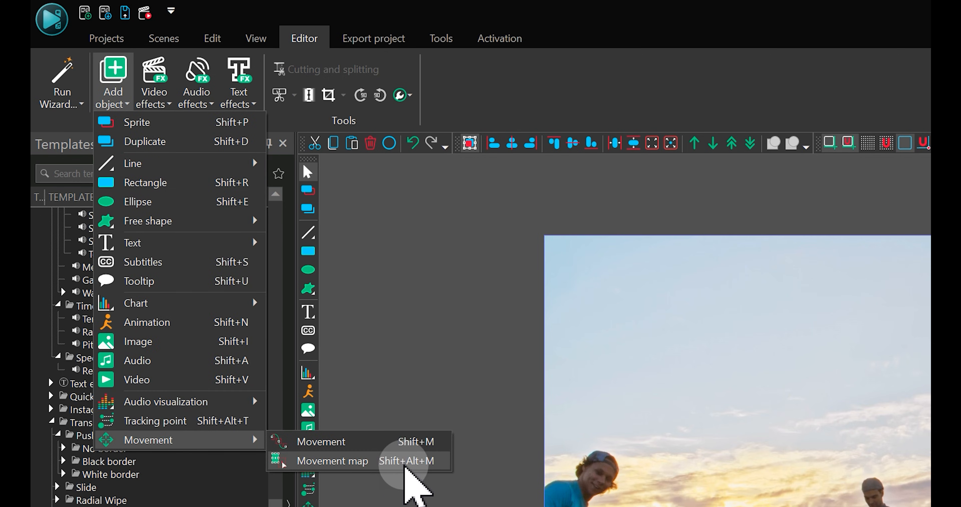
{"action": "left_click", "coordinate": [334, 460]}
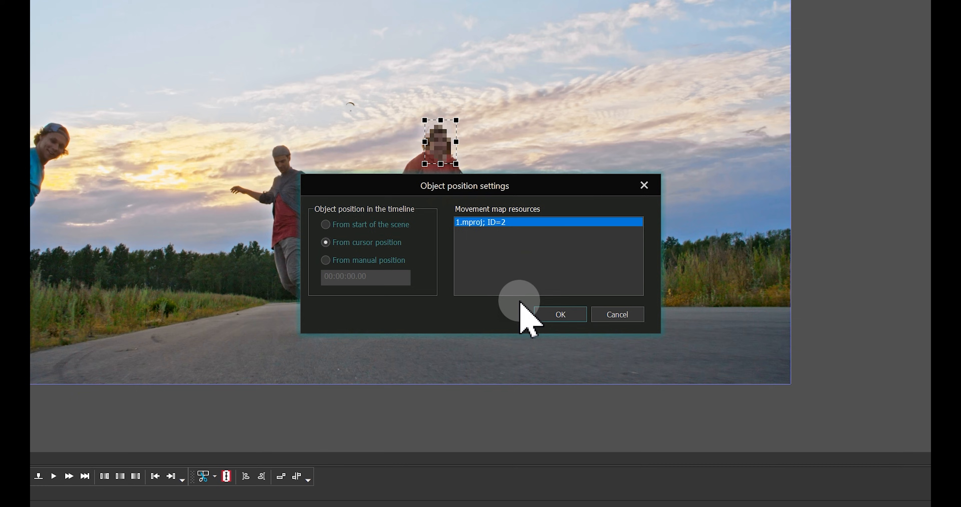
{"action": "left_click", "coordinate": [558, 314]}
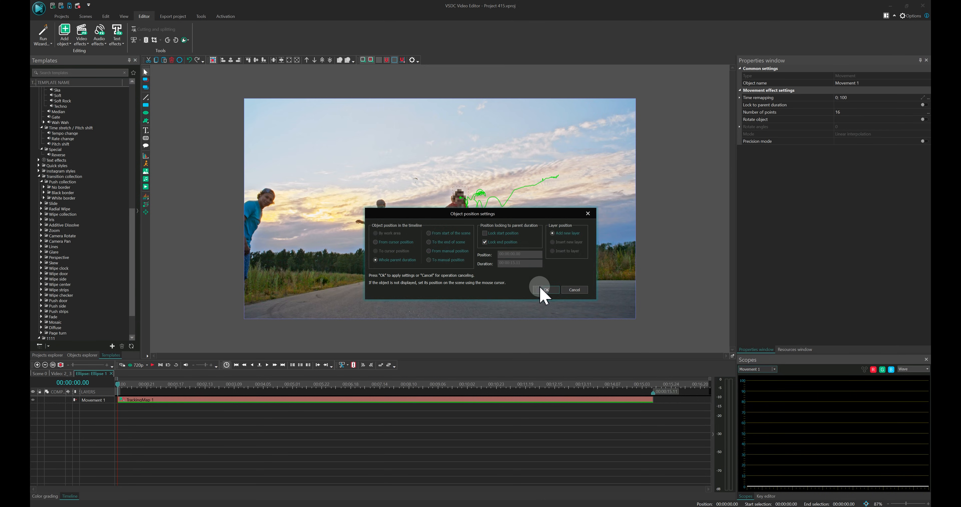
{"action": "left_click", "coordinate": [544, 289]}
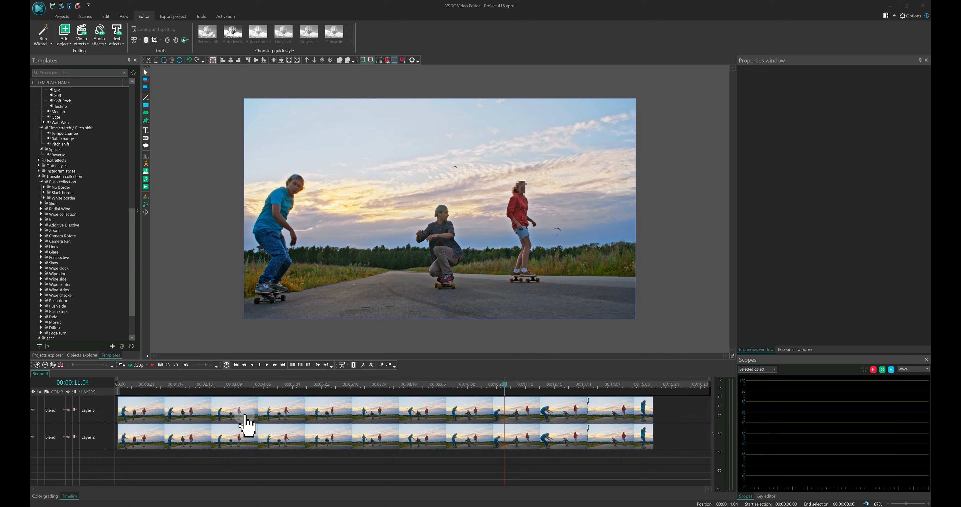
{"action": "mouse_move", "coordinate": [257, 447]}
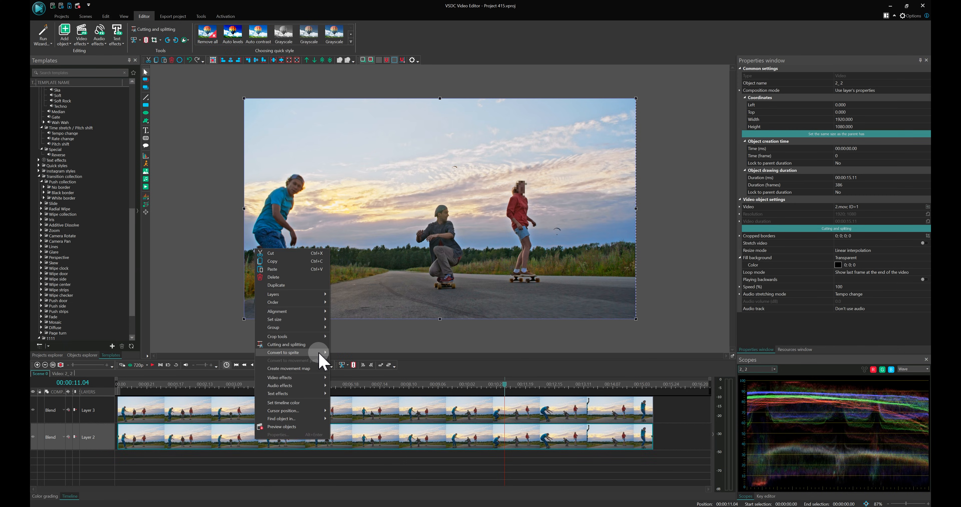
Create a second movement map 2.mproj and start its tracking analysis
{"action": "left_click", "coordinate": [289, 369]}
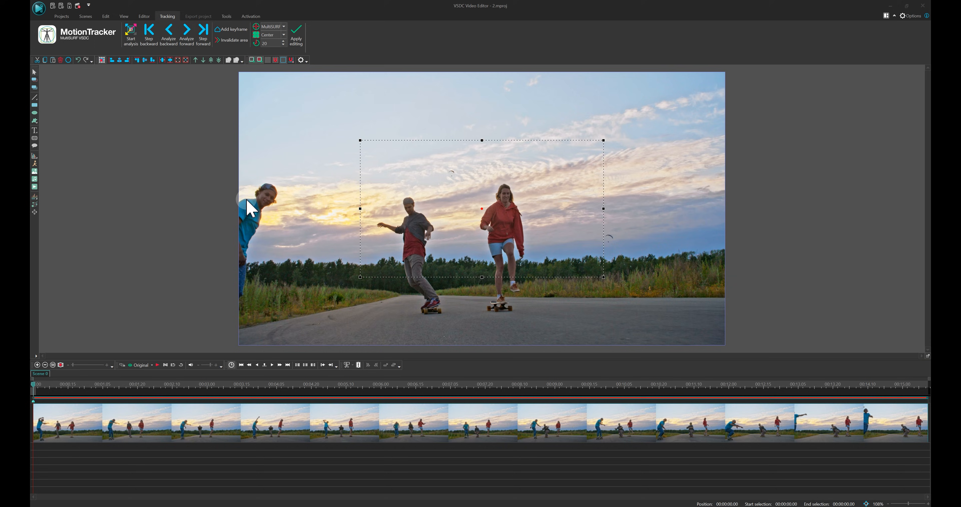
{"action": "left_click", "coordinate": [131, 31]}
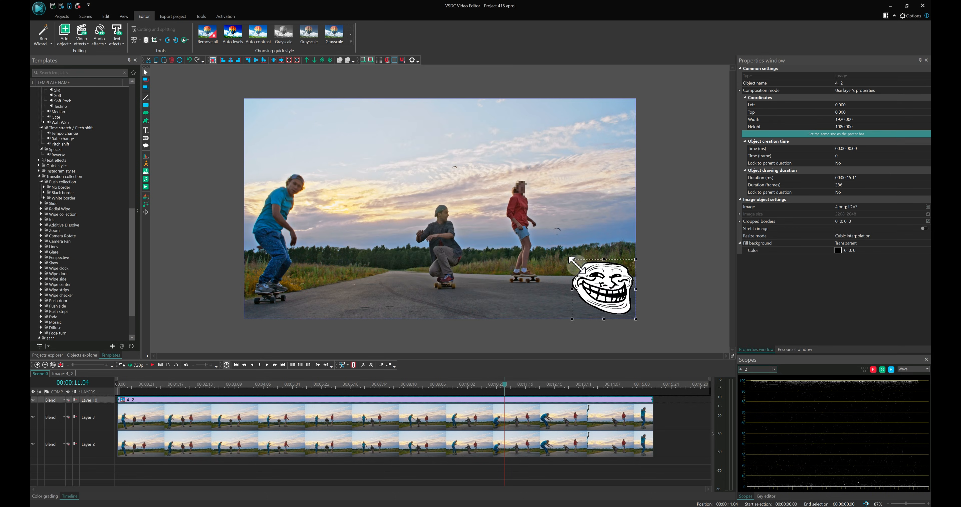
Shrink the meme image and attach it to the second movement map
{"action": "left_click_drag", "start_coordinate": [600, 288], "coordinate": [441, 211]}
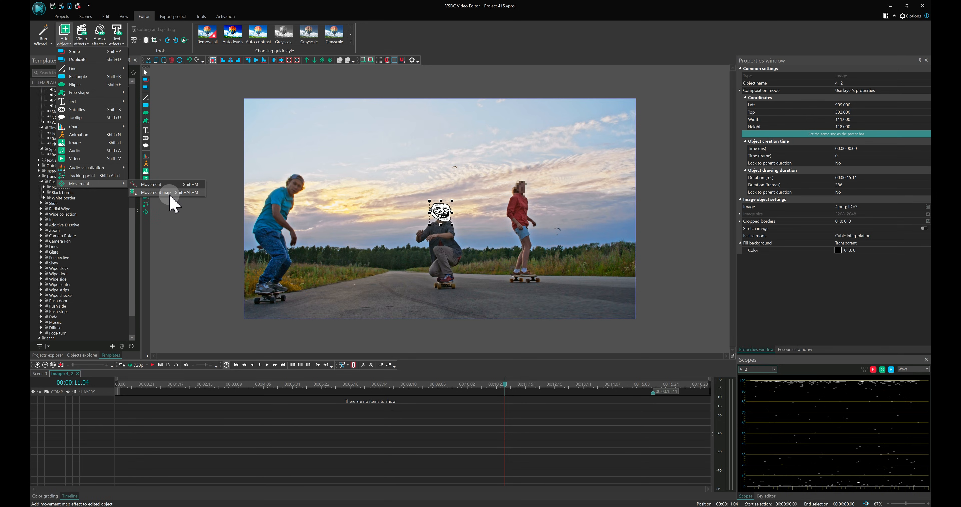
{"action": "left_click", "coordinate": [156, 193]}
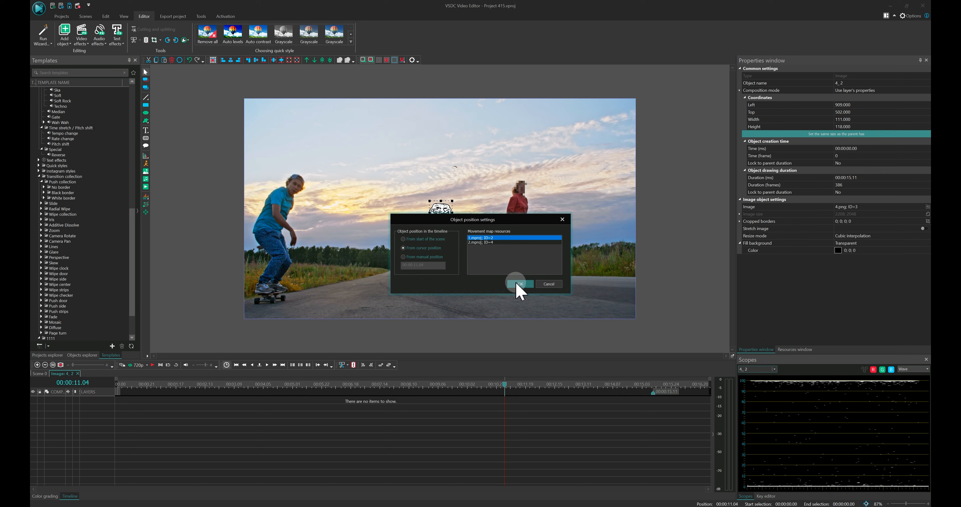
{"action": "left_click", "coordinate": [515, 242]}
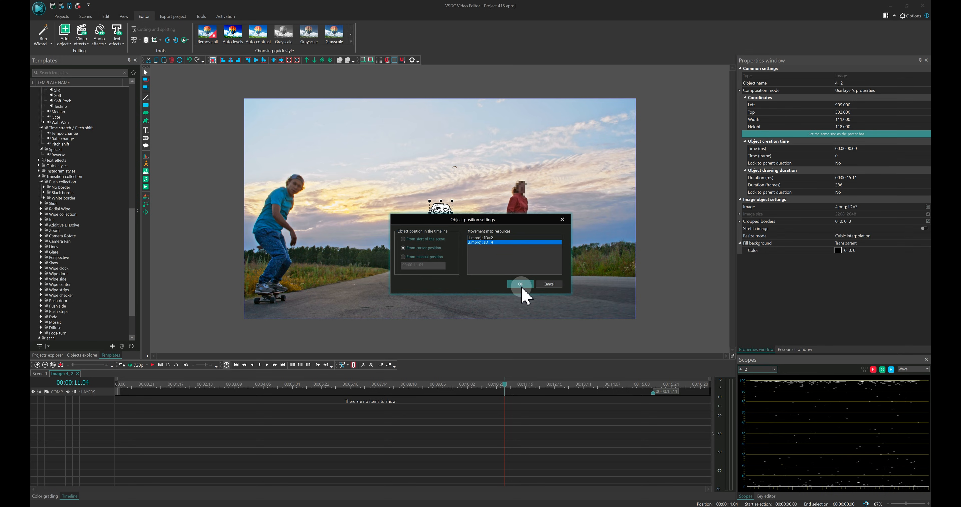
{"action": "left_click", "coordinate": [519, 284]}
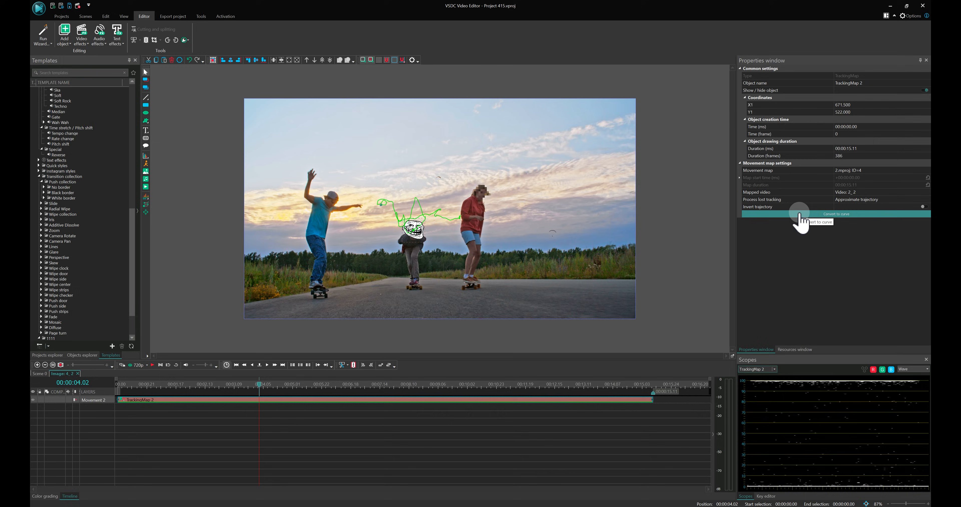
Convert the meme's movement map to a Bezier curve and adjust tracking inaccuracy
{"action": "left_click", "coordinate": [835, 213]}
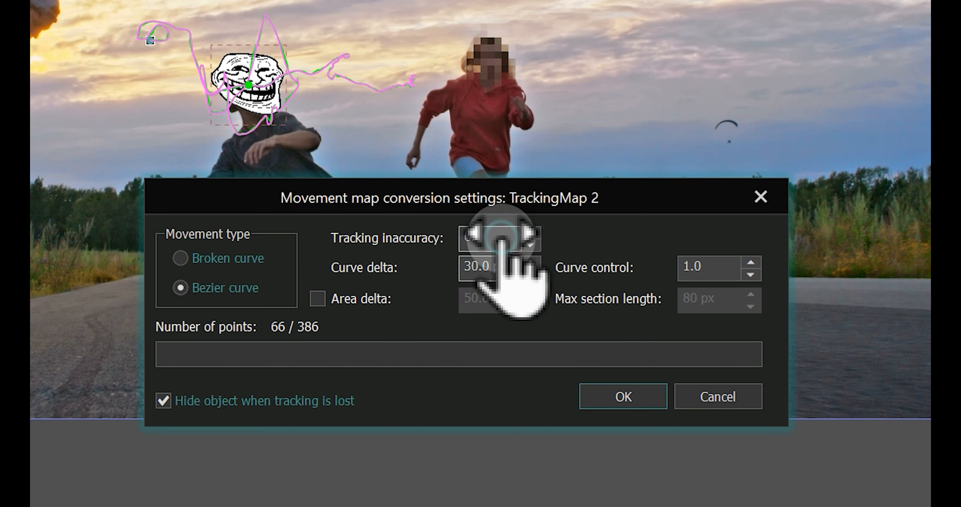
{"action": "left_click", "coordinate": [622, 396]}
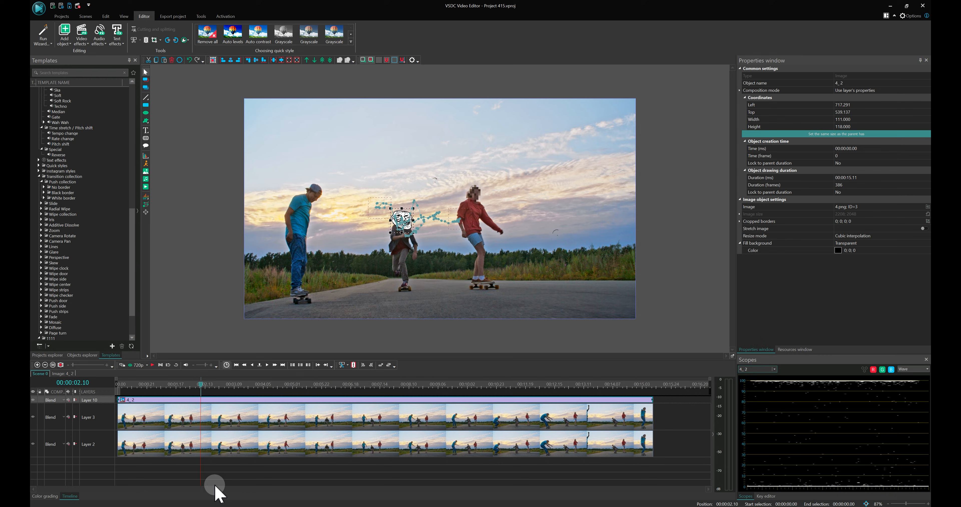
{"action": "mouse_move", "coordinate": [180, 456]}
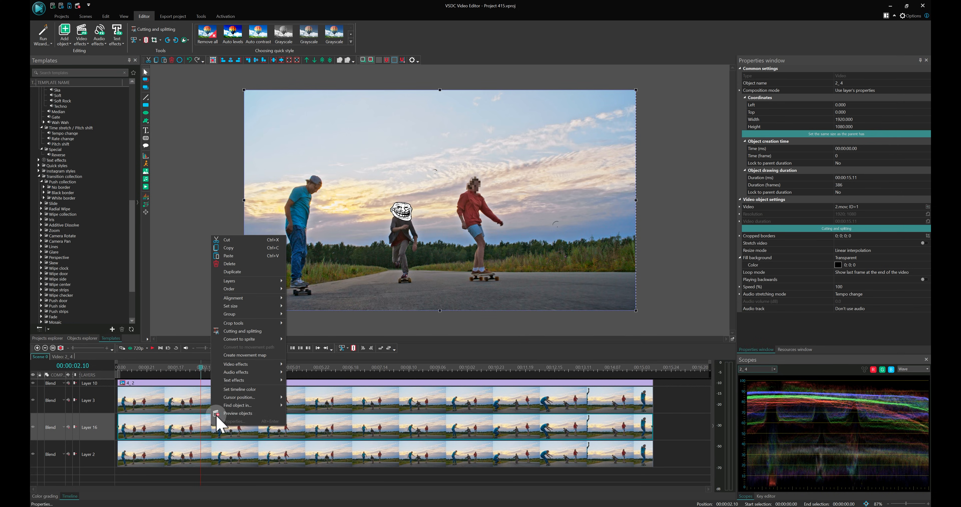
Create and save a third movement map tracking the left skater, run analysis and apply it
{"action": "left_click", "coordinate": [245, 354]}
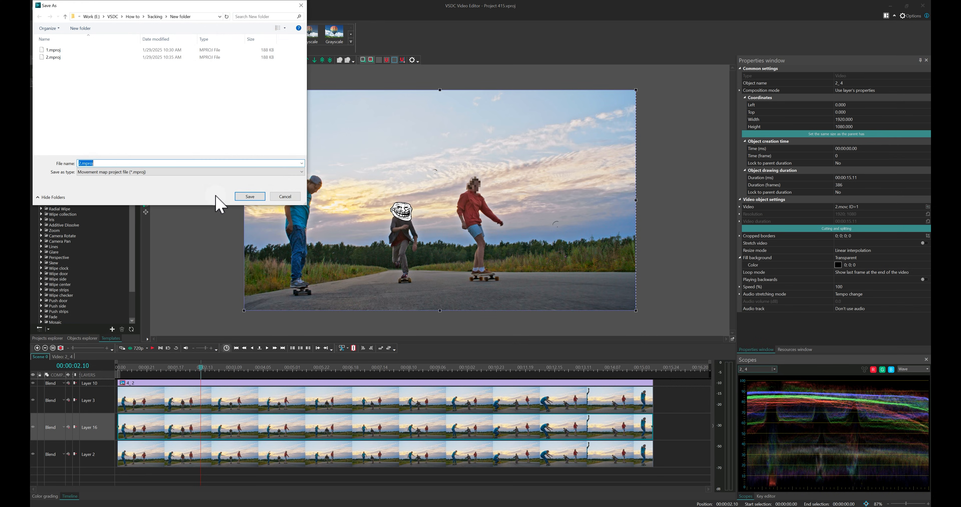
{"action": "left_click", "coordinate": [249, 196]}
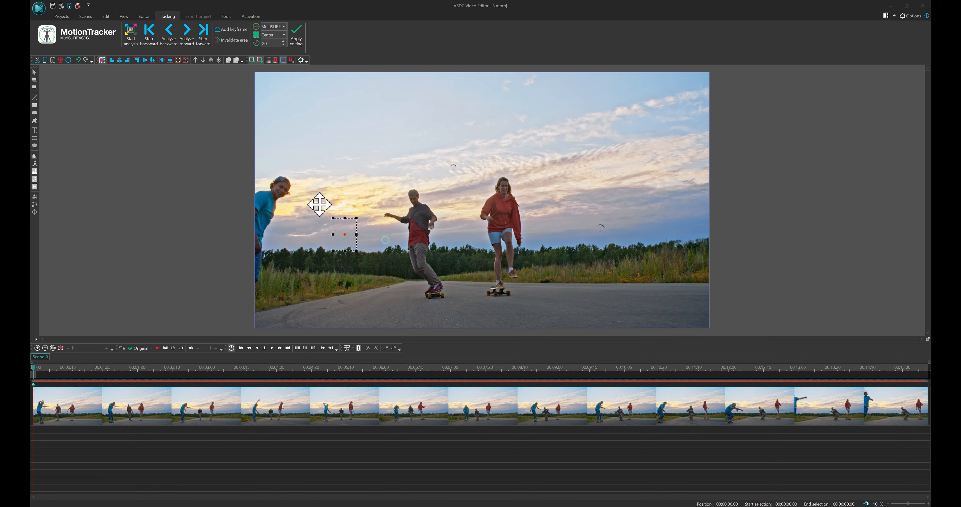
{"action": "left_click", "coordinate": [131, 31]}
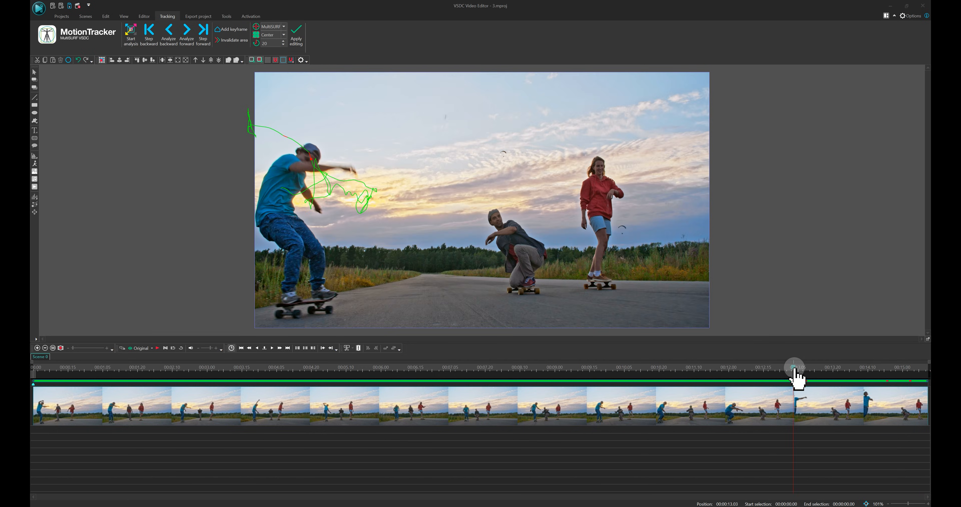
{"action": "mouse_move", "coordinate": [311, 170]}
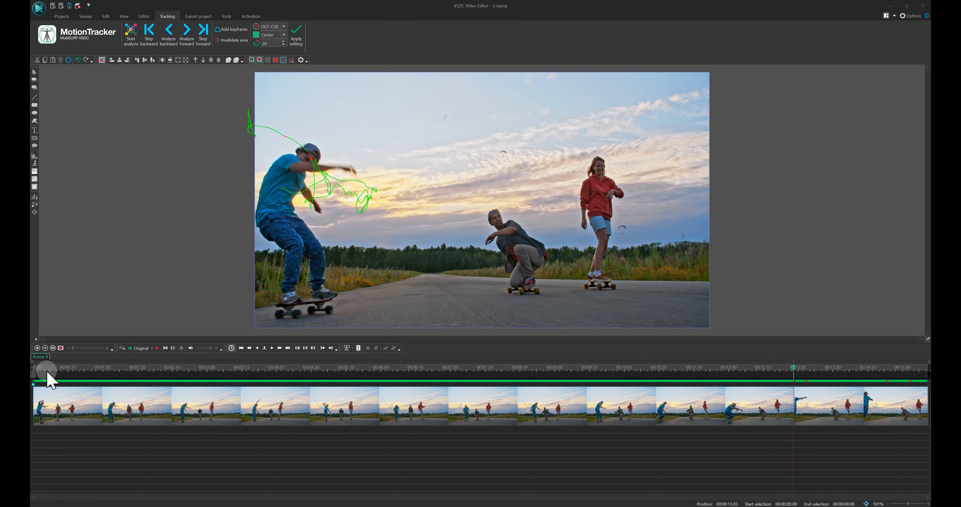
{"action": "left_click", "coordinate": [131, 30]}
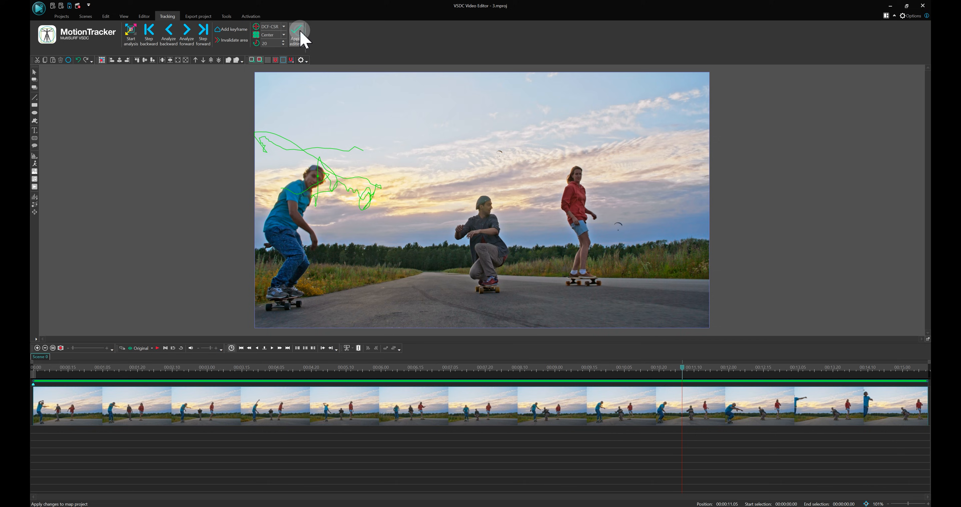
{"action": "left_click", "coordinate": [299, 31]}
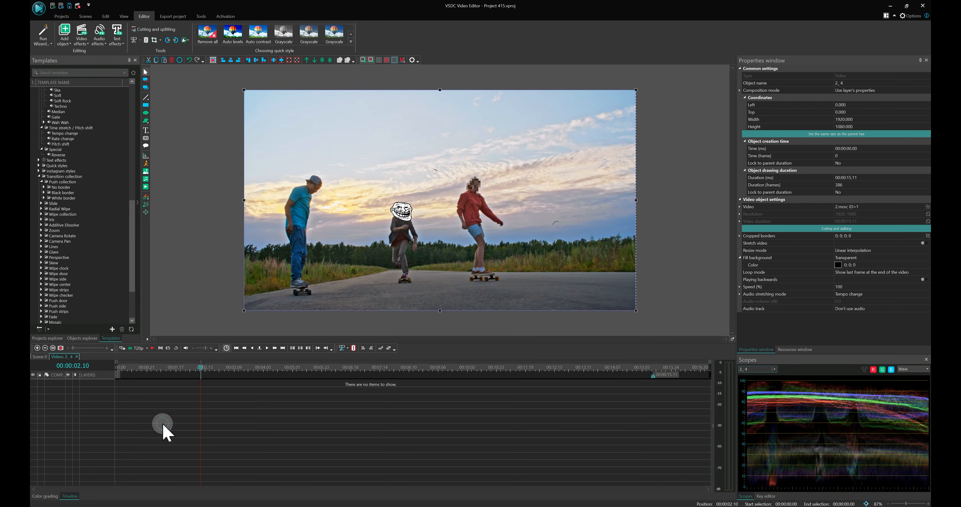
Add a Gaussian blur, draw an ellipse over the left skater's head and move the blur inside it
{"action": "right_click", "coordinate": [439, 202]}
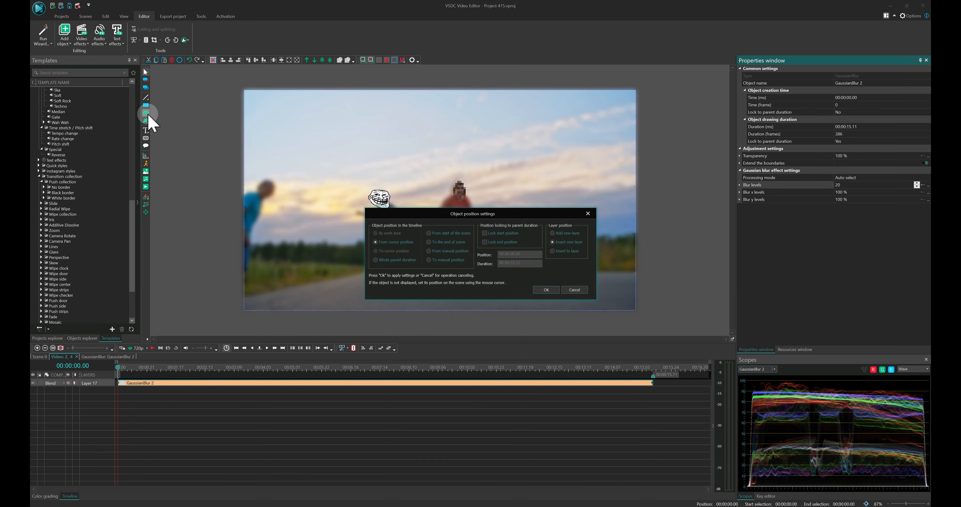
{"action": "left_click", "coordinate": [545, 289]}
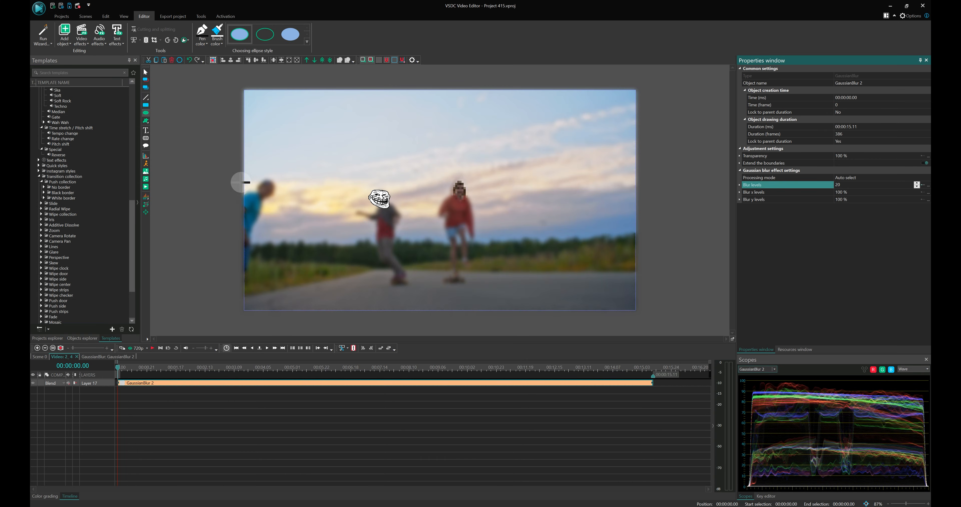
{"action": "left_click_drag", "start_coordinate": [254, 180], "coordinate": [272, 199]}
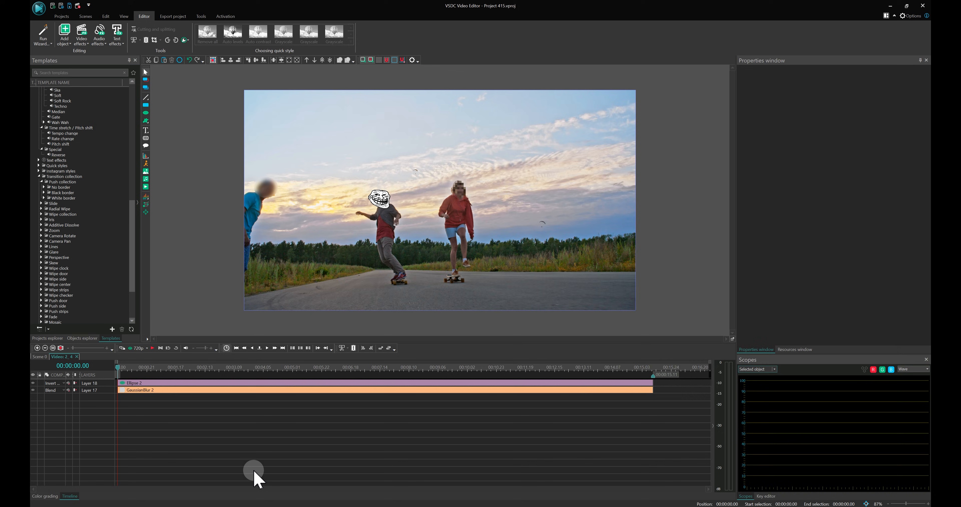
{"action": "mouse_move", "coordinate": [178, 392]}
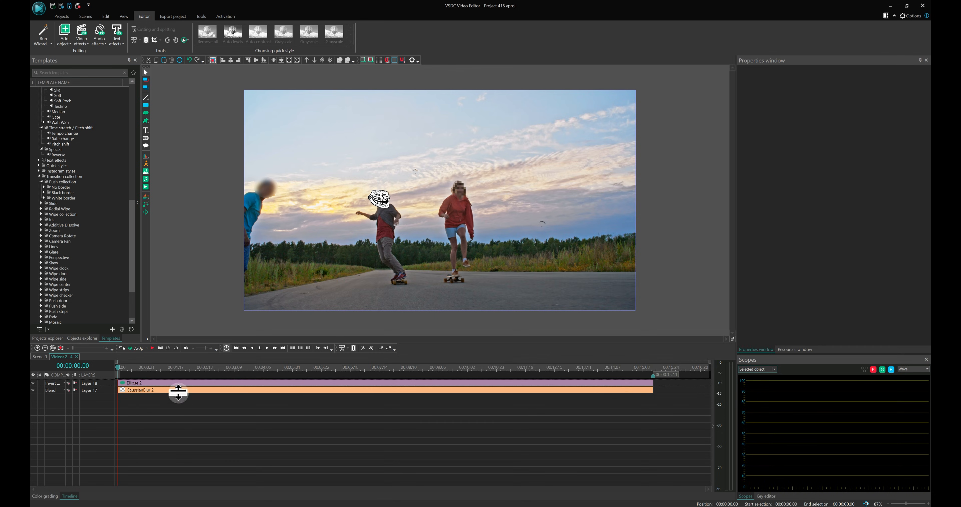
{"action": "left_click", "coordinate": [141, 390]}
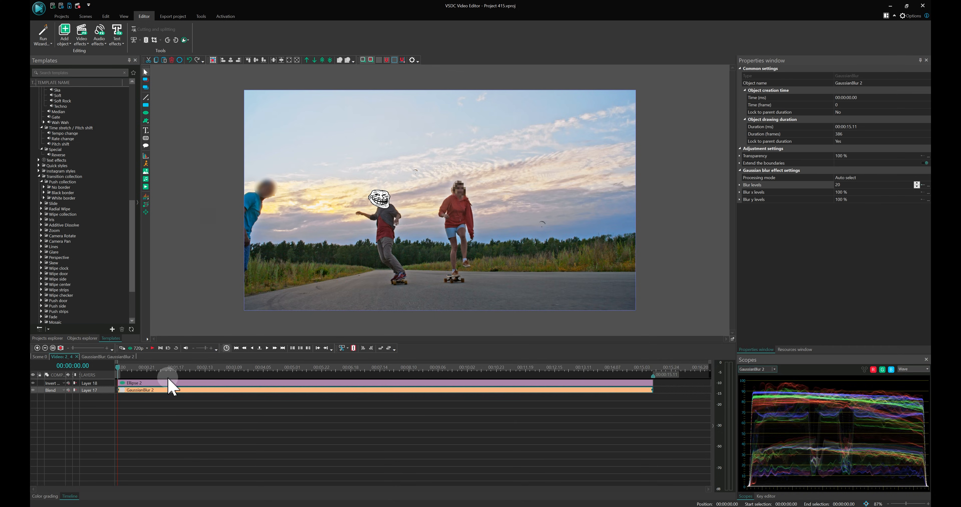
{"action": "right_click", "coordinate": [263, 187]}
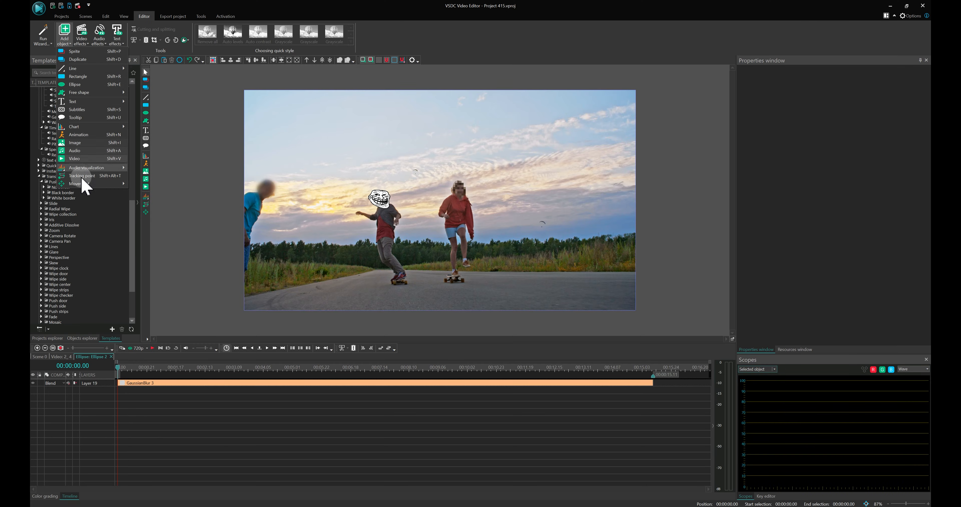
Attach the third movement map 3.mpmj to the blurred ellipse so it follows the left skater's head
{"action": "left_click", "coordinate": [81, 175]}
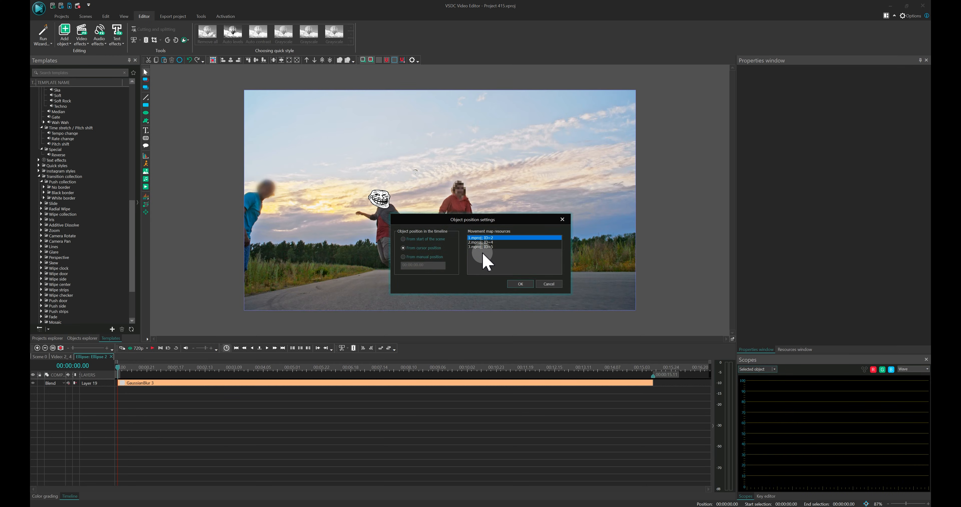
{"action": "left_click", "coordinate": [521, 284]}
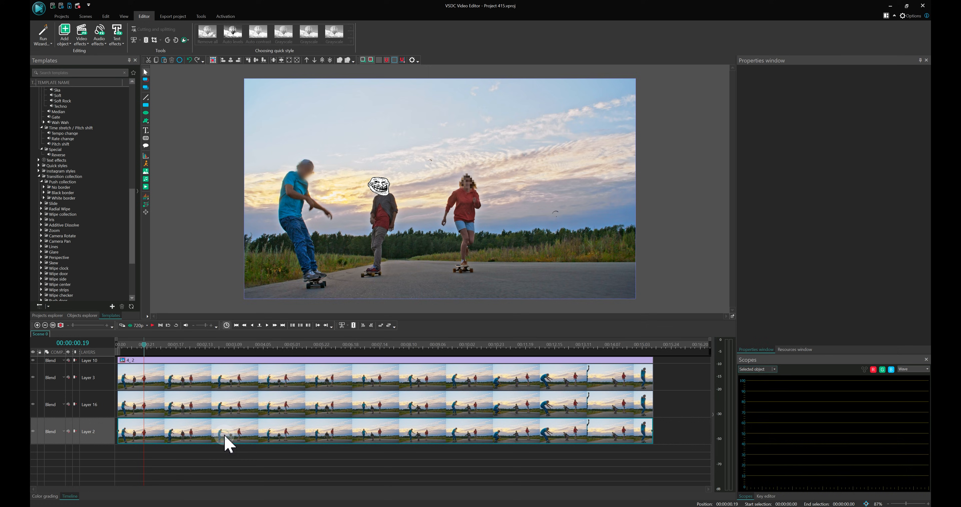
Trace a free-form shape around the left skater inside the bottom video copy
{"action": "right_click", "coordinate": [227, 441]}
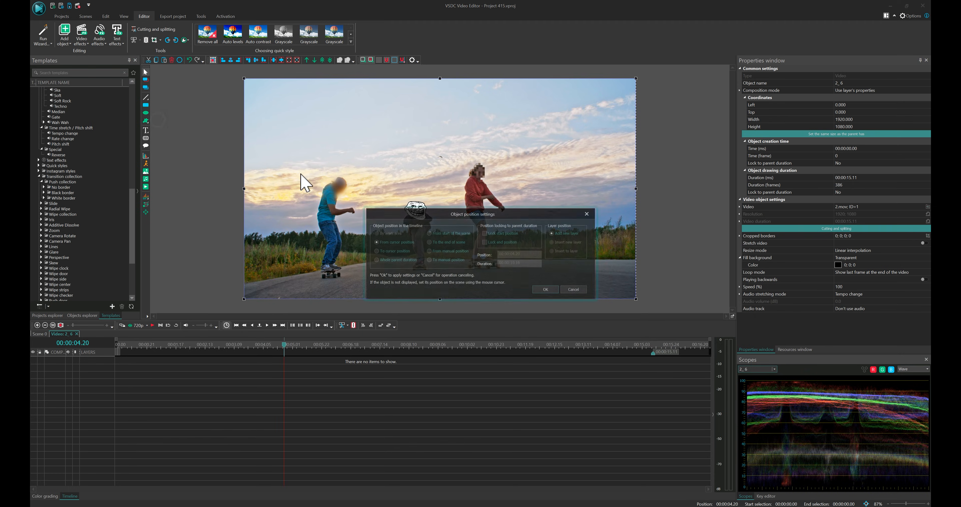
{"action": "left_click", "coordinate": [544, 289]}
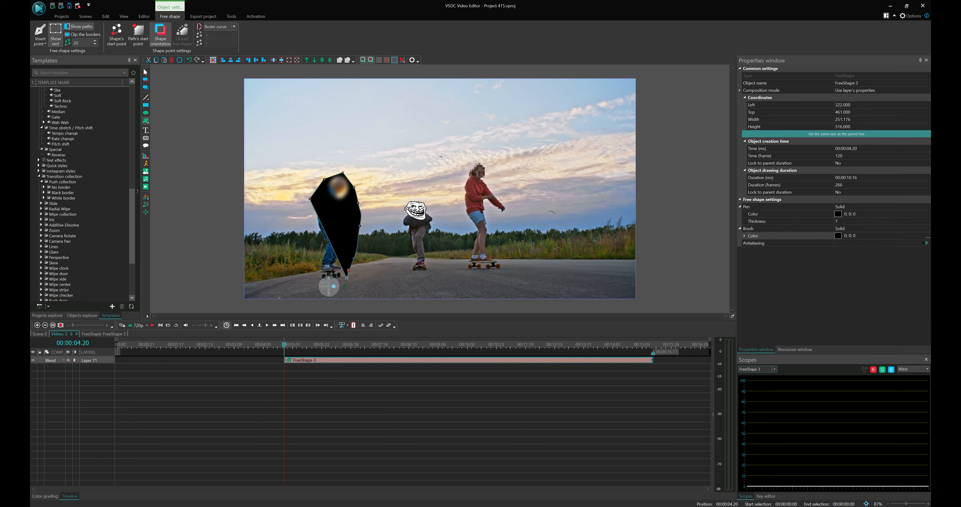
{"action": "left_click", "coordinate": [181, 35]}
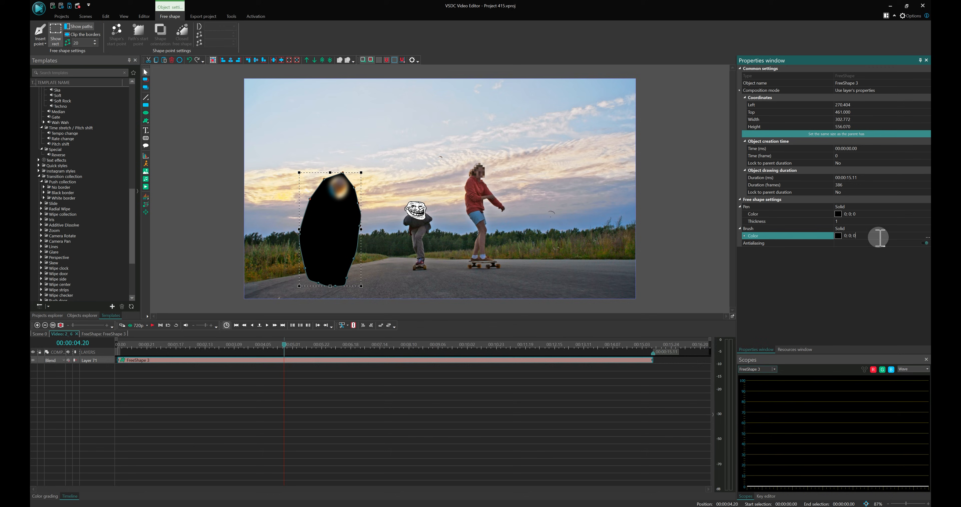
Set the shape's composition mode to Inverted mask
{"action": "left_click", "coordinate": [51, 360]}
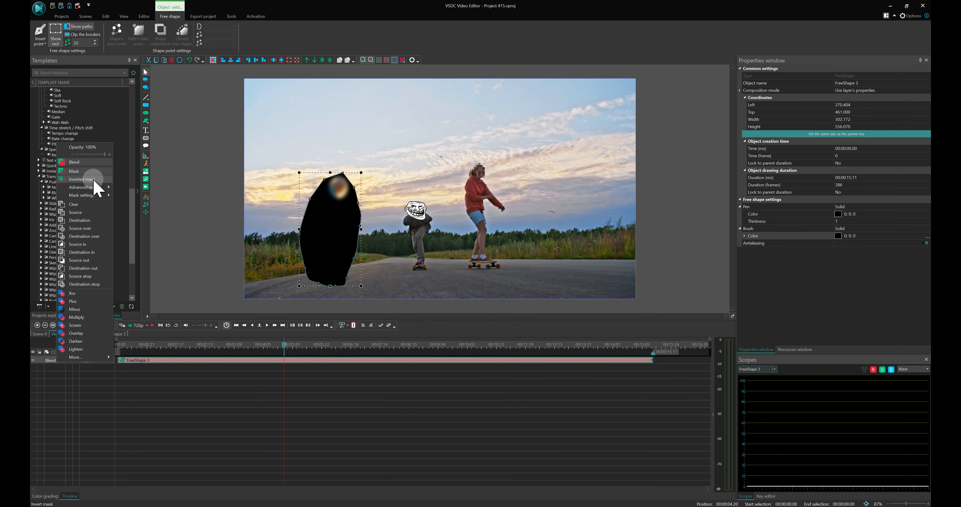
{"action": "left_click", "coordinate": [83, 179]}
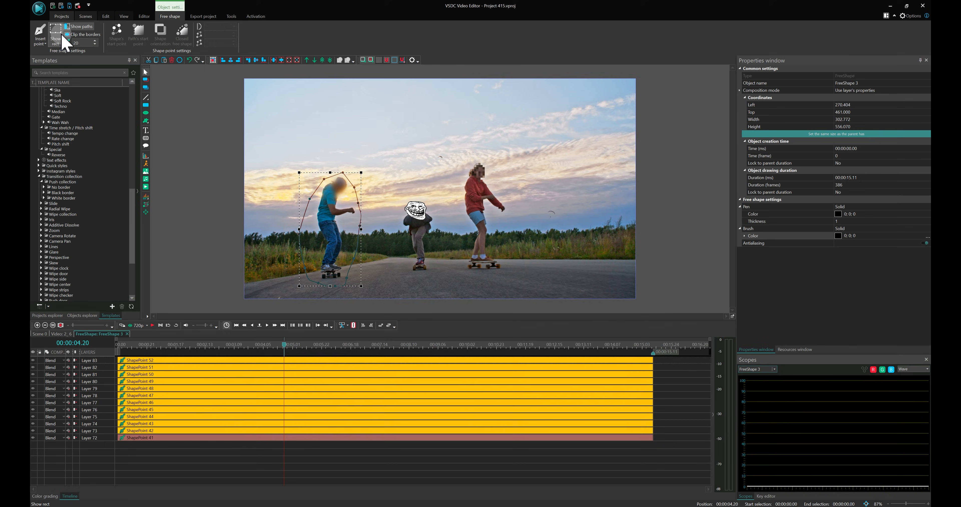
Attach the left skater's tracking map to FreeShape 3 and add a Color grading effect inside it
{"action": "left_click", "coordinate": [144, 16]}
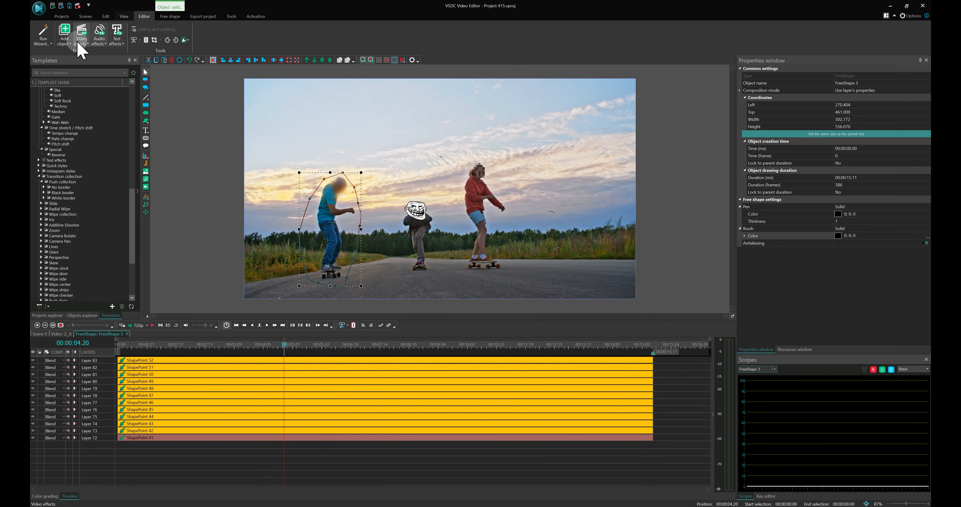
{"action": "left_click", "coordinate": [64, 33]}
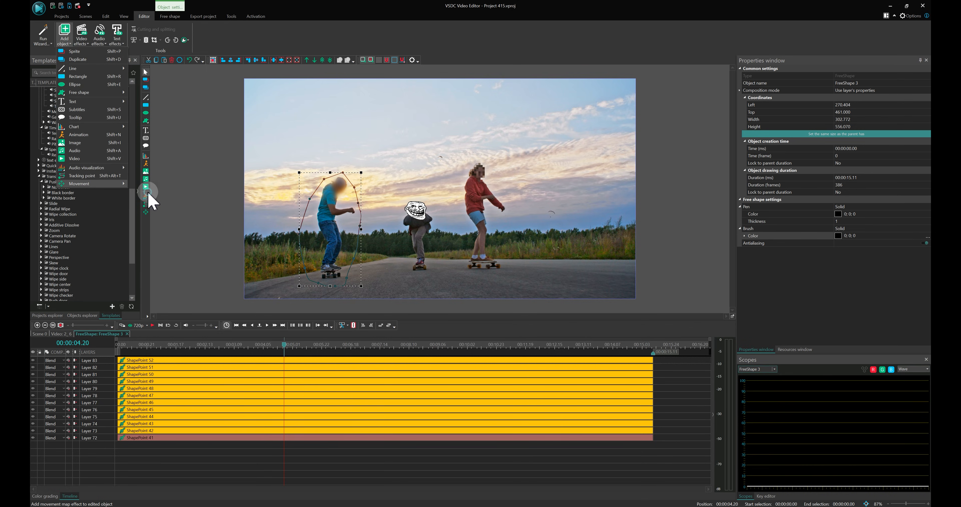
{"action": "left_click", "coordinate": [79, 183]}
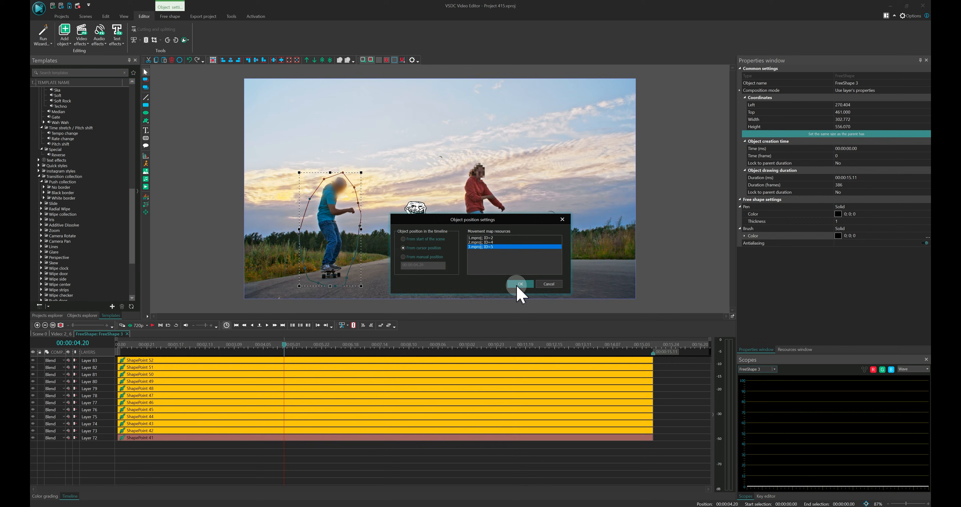
{"action": "left_click", "coordinate": [518, 284]}
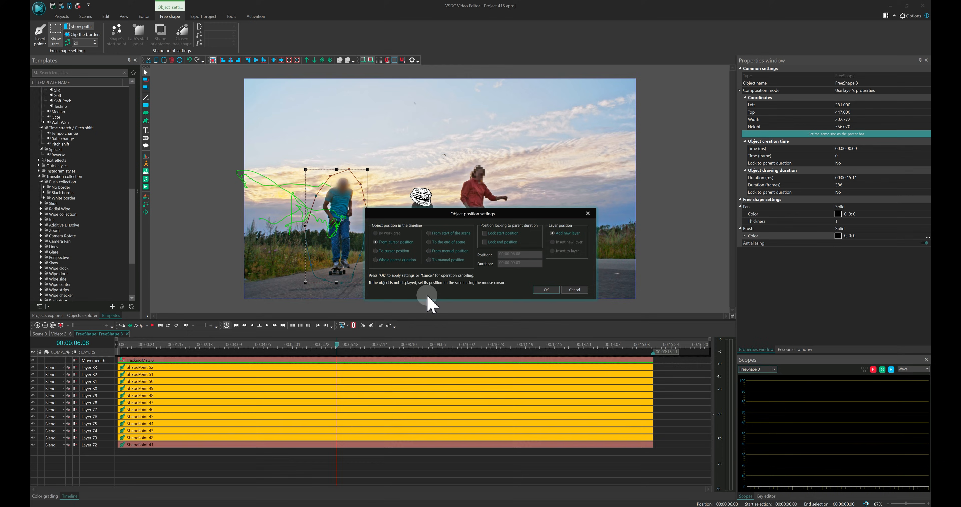
{"action": "left_click", "coordinate": [545, 289]}
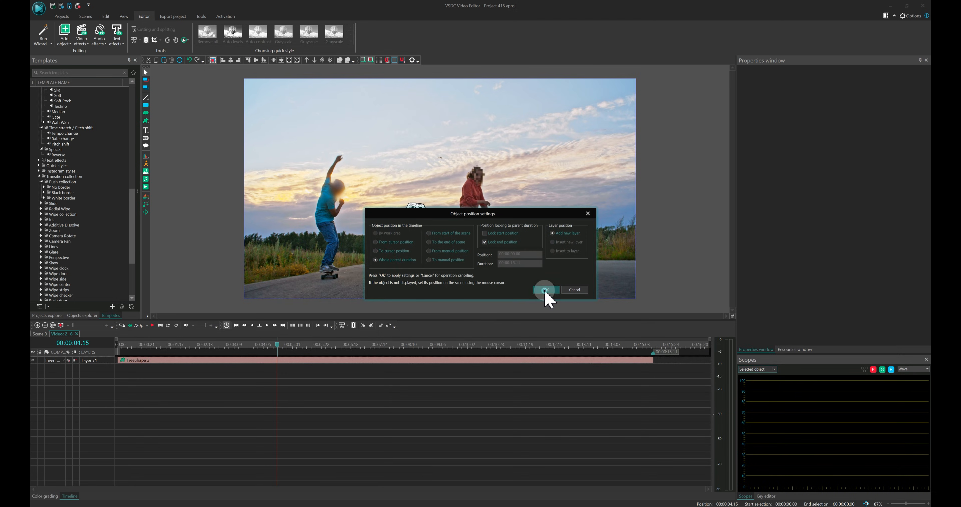
Confirm the ColorGrading 1 effect and bring up its colour grading editor
{"action": "left_click", "coordinate": [543, 289]}
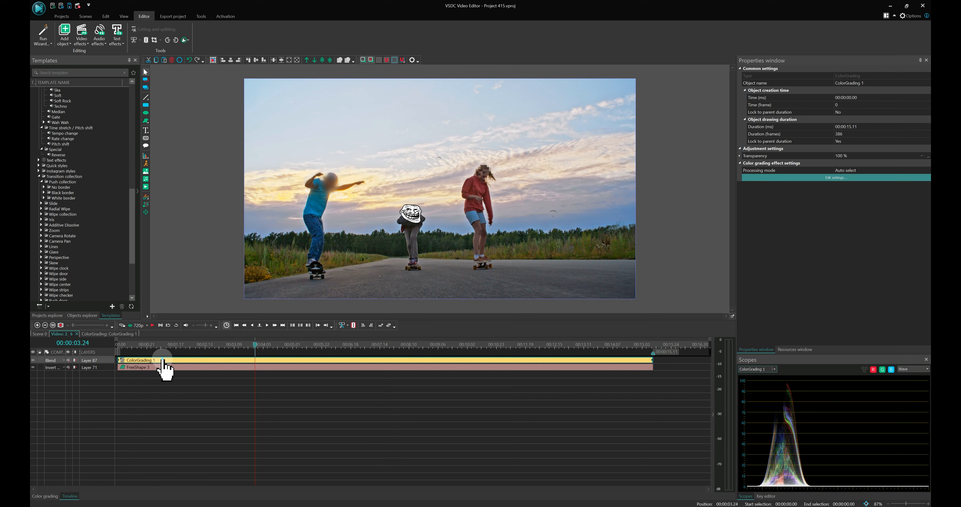
{"action": "left_click", "coordinate": [44, 495]}
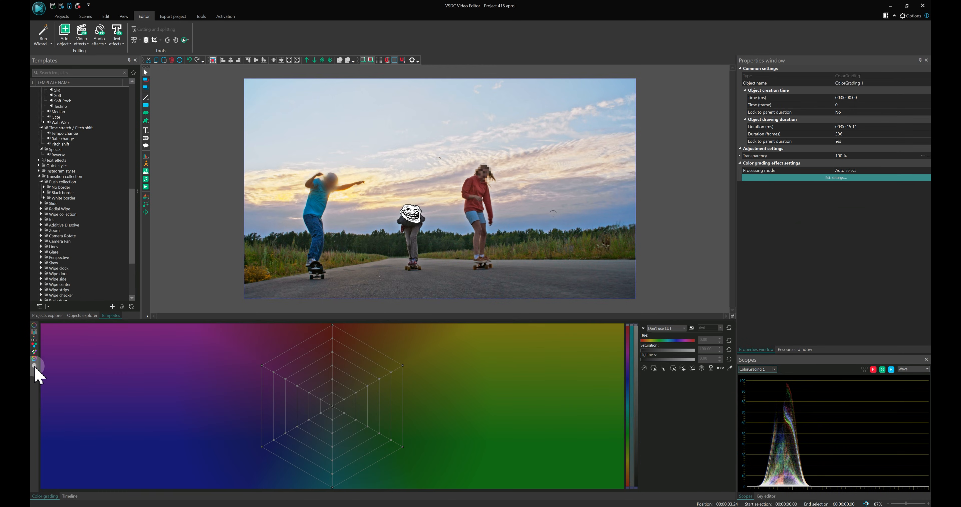
Create an empty LUT with a finer grid and shift the blue shirt tones toward green, then return to Scene 0
{"action": "left_click", "coordinate": [643, 327]}
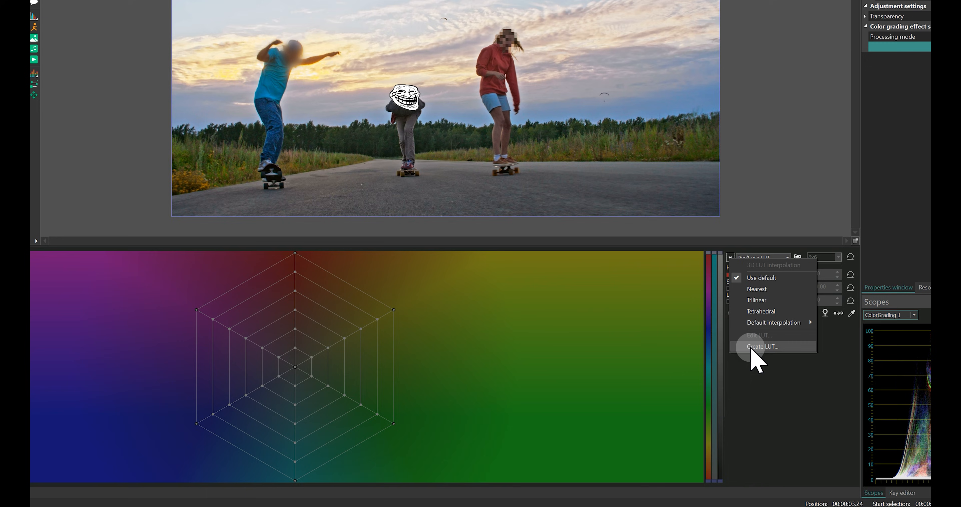
{"action": "left_click", "coordinate": [762, 346]}
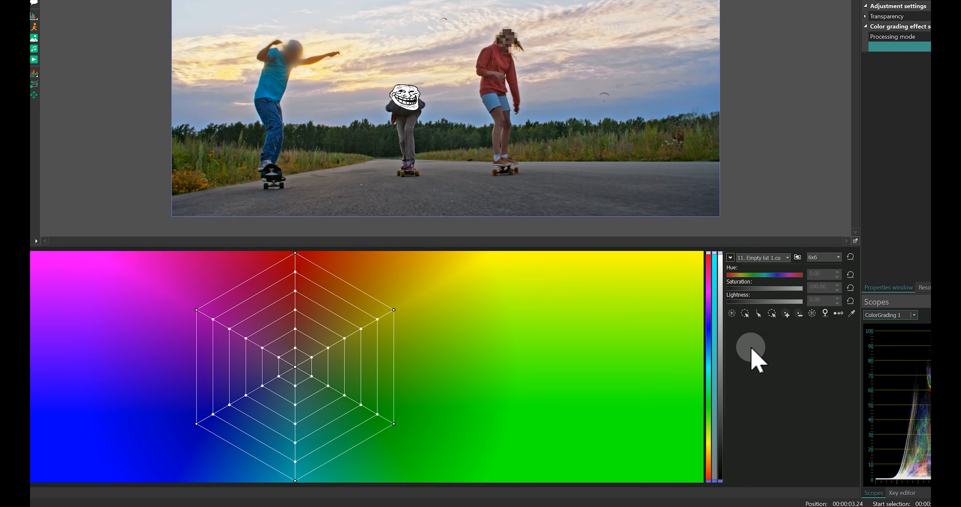
{"action": "left_click", "coordinate": [835, 257]}
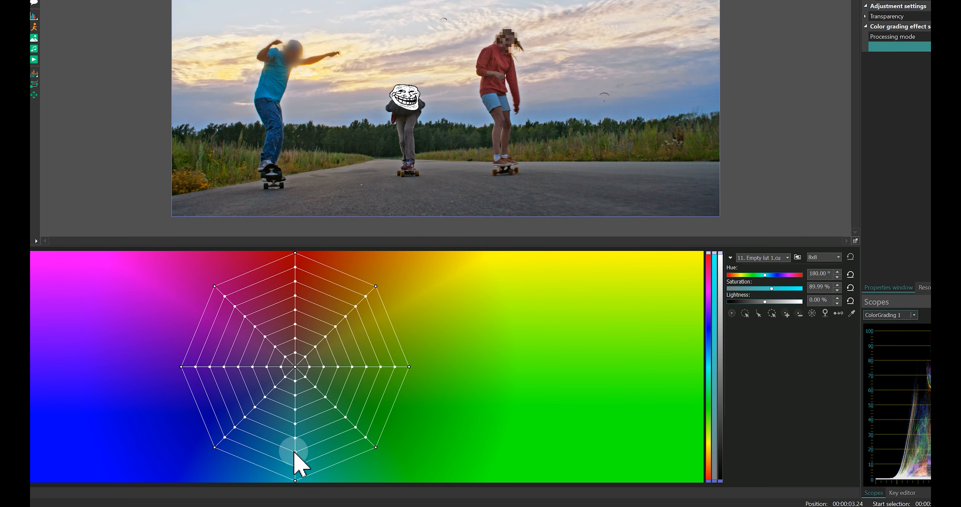
{"action": "left_click_drag", "start_coordinate": [296, 447], "coordinate": [340, 441]}
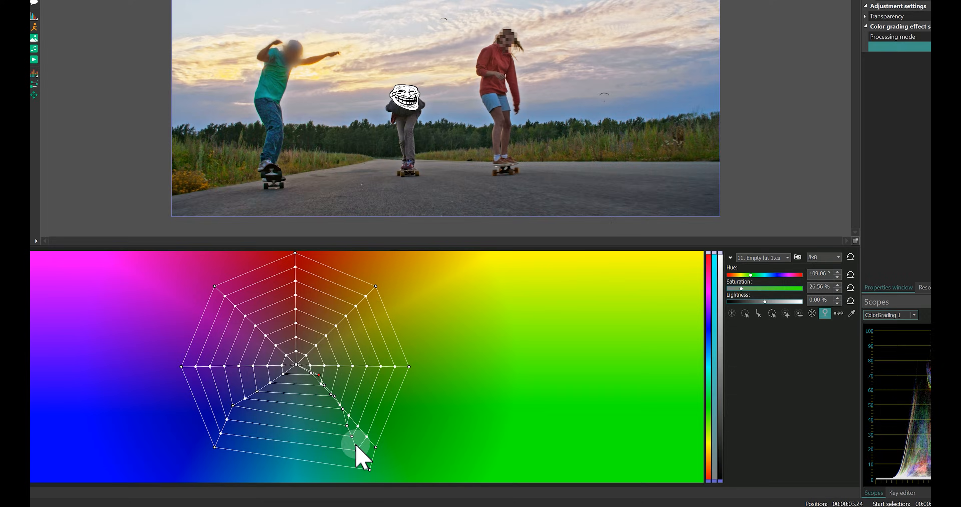
{"action": "left_click", "coordinate": [69, 496]}
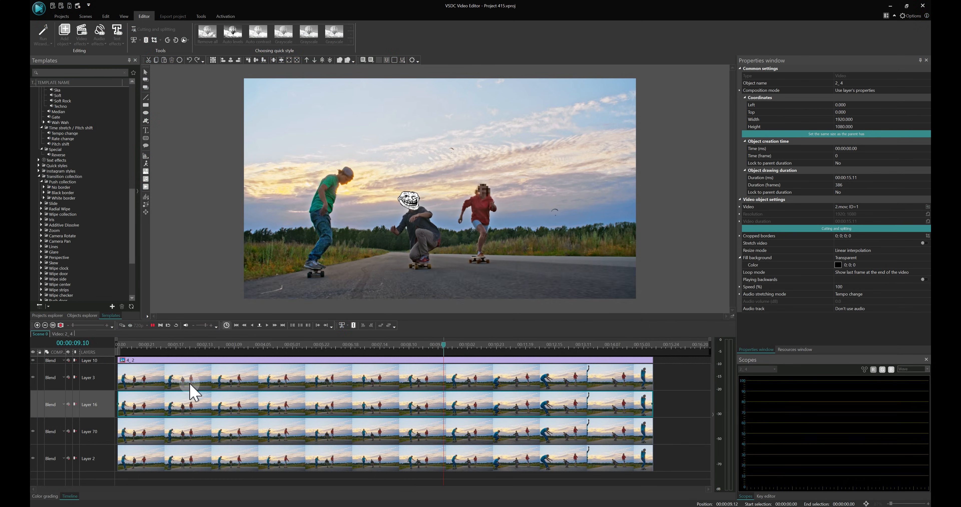
Select the skate clip 2_7 copy to prepare it for a movement map
{"action": "left_click", "coordinate": [162, 411]}
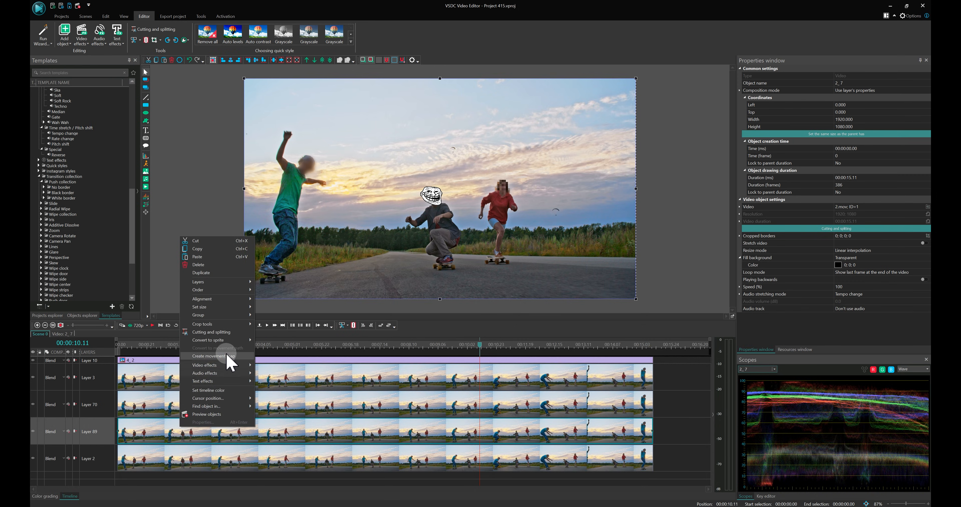
Track the parachutist in MotionTracker with the DOF-CSR algorithm and apply the result to the project
{"action": "left_click", "coordinate": [210, 356]}
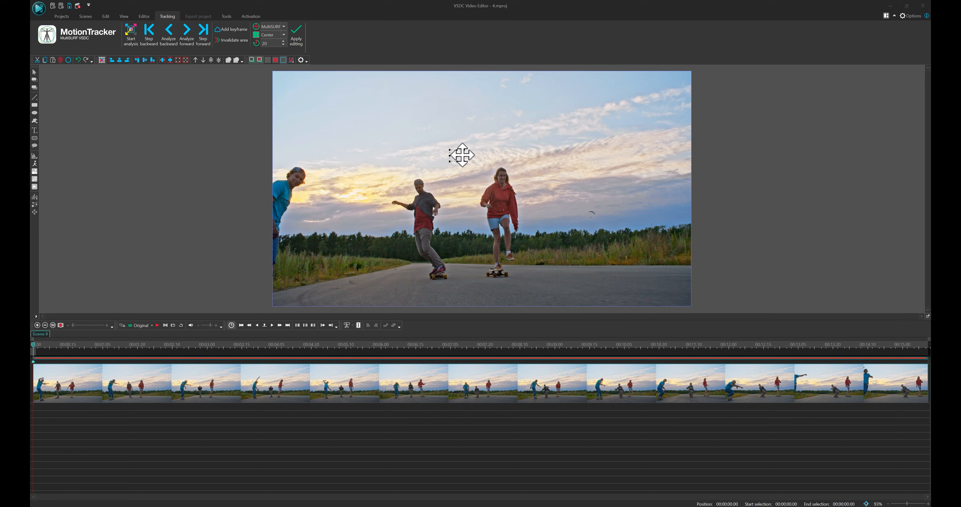
{"action": "mouse_move", "coordinate": [445, 163]}
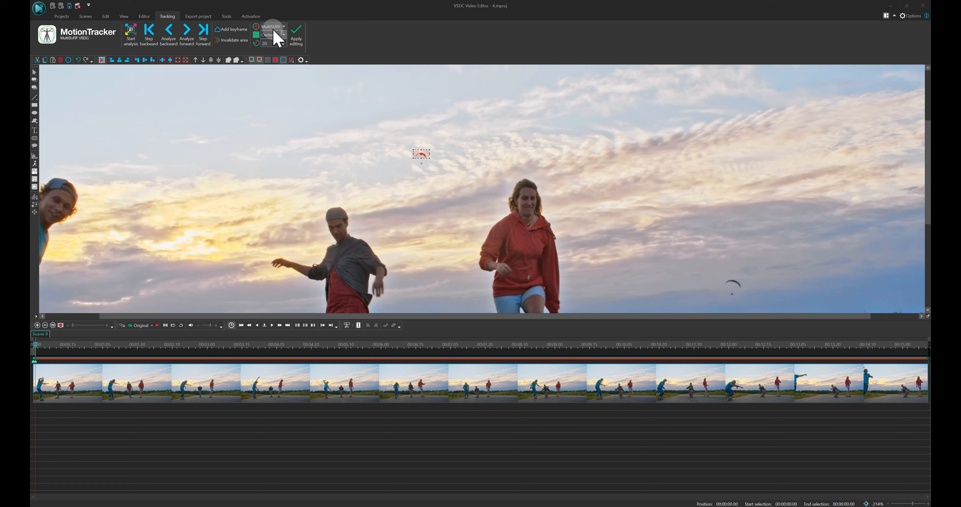
{"action": "left_click", "coordinate": [131, 31]}
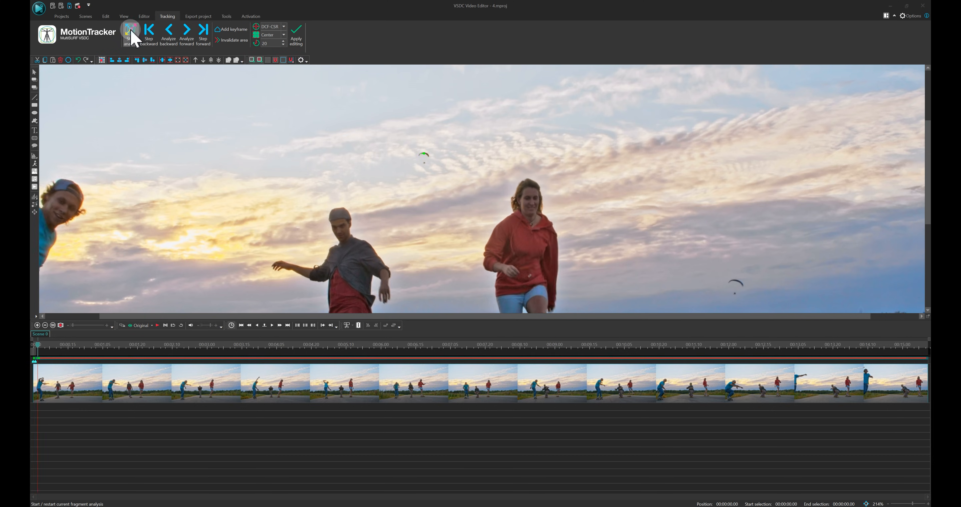
{"action": "left_click", "coordinate": [131, 32]}
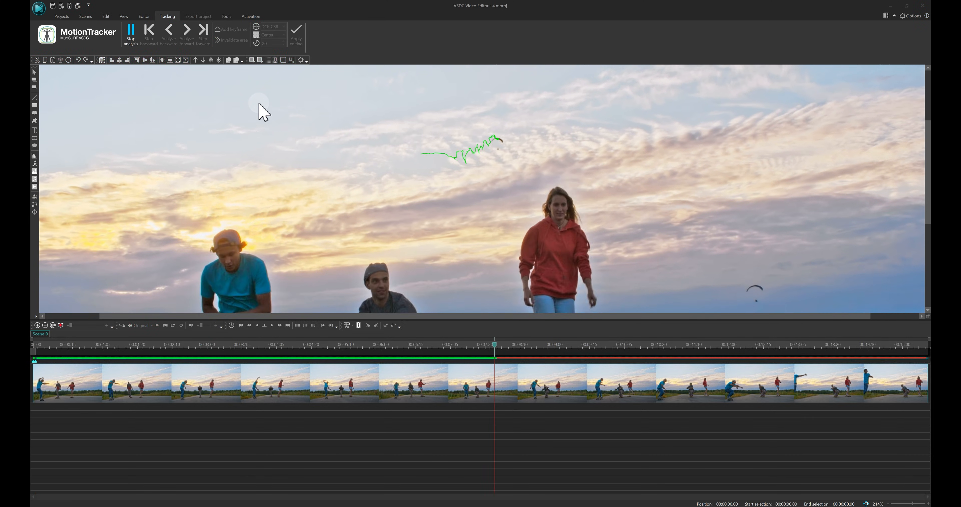
{"action": "left_click", "coordinate": [130, 29]}
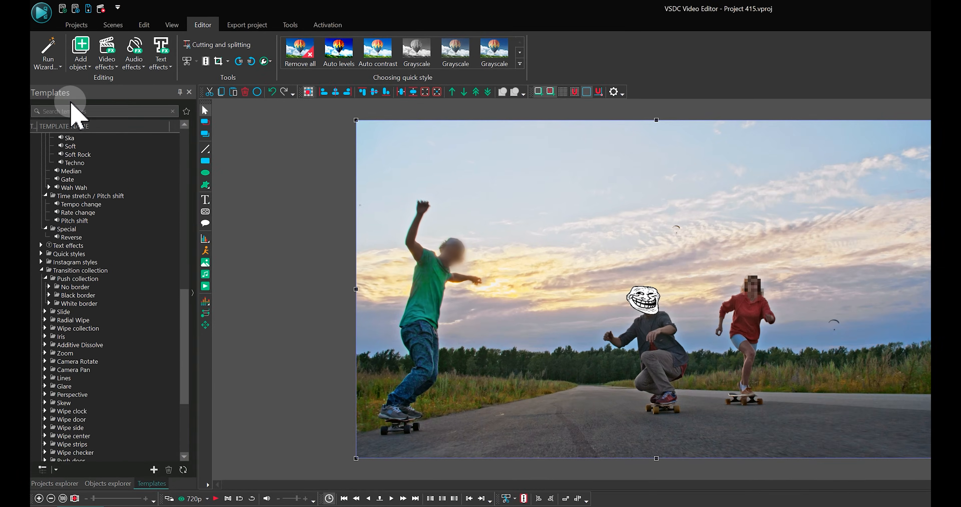
Add movement map 4.mpmj to the clip and convert it into a Bezier movement curve
{"action": "left_click", "coordinate": [81, 52]}
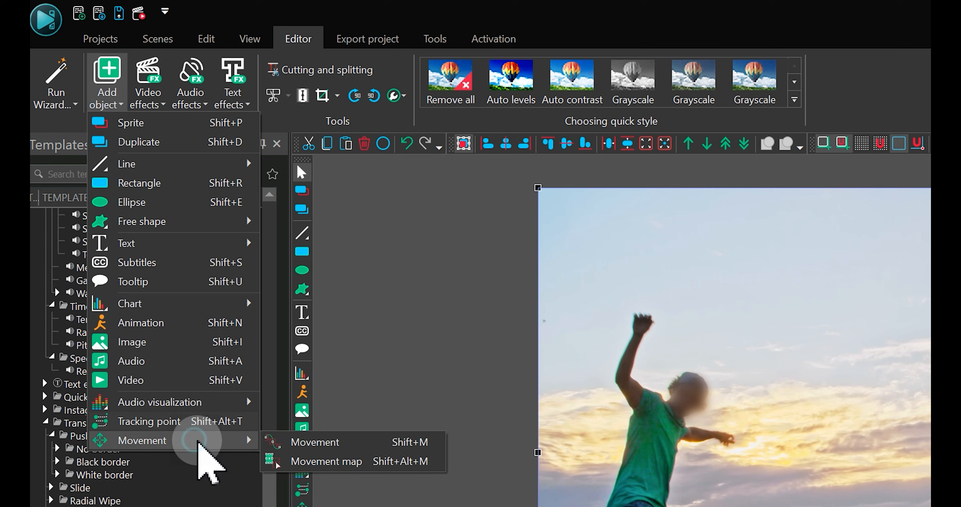
{"action": "left_click", "coordinate": [326, 461]}
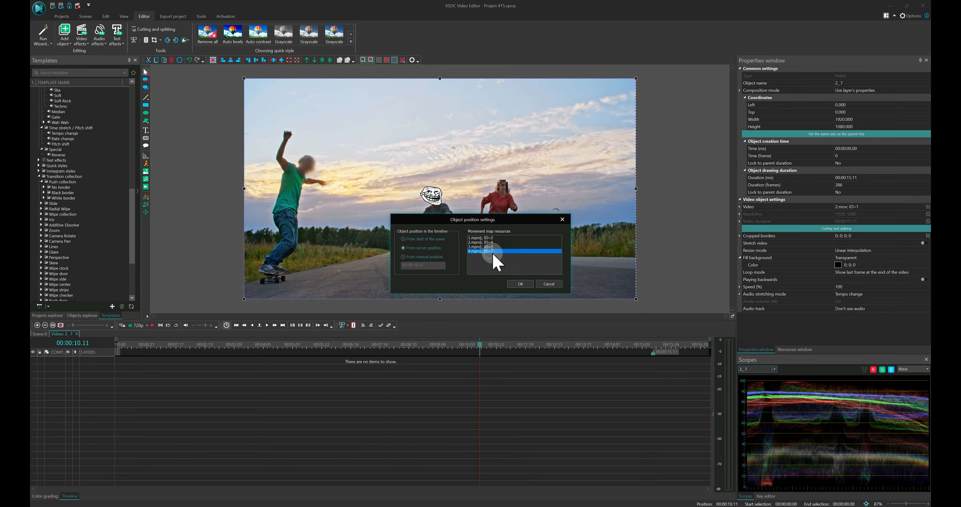
{"action": "left_click", "coordinate": [520, 283]}
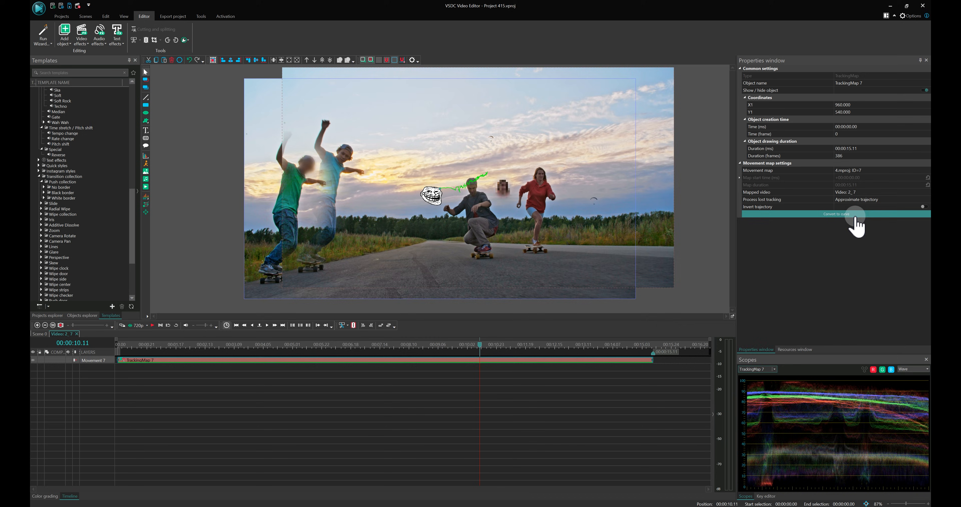
{"action": "left_click", "coordinate": [835, 214]}
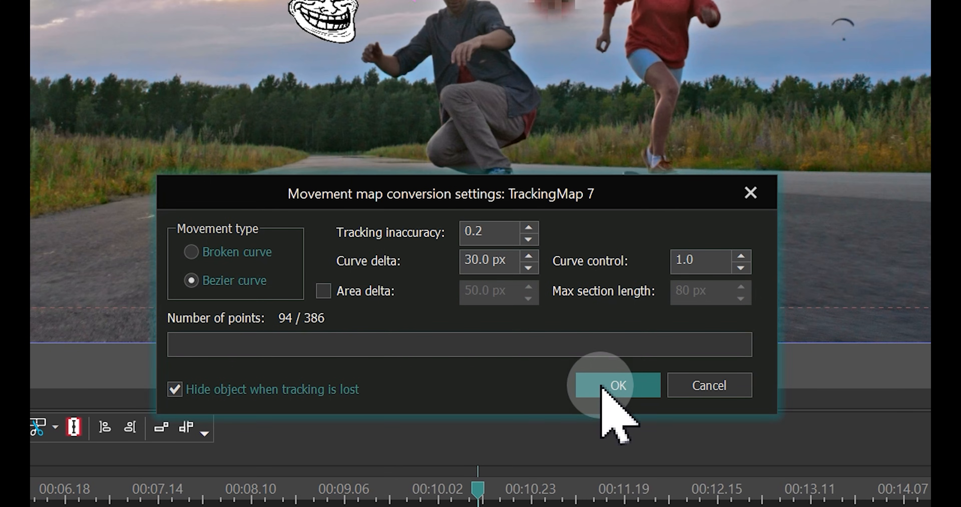
{"action": "left_click", "coordinate": [616, 384]}
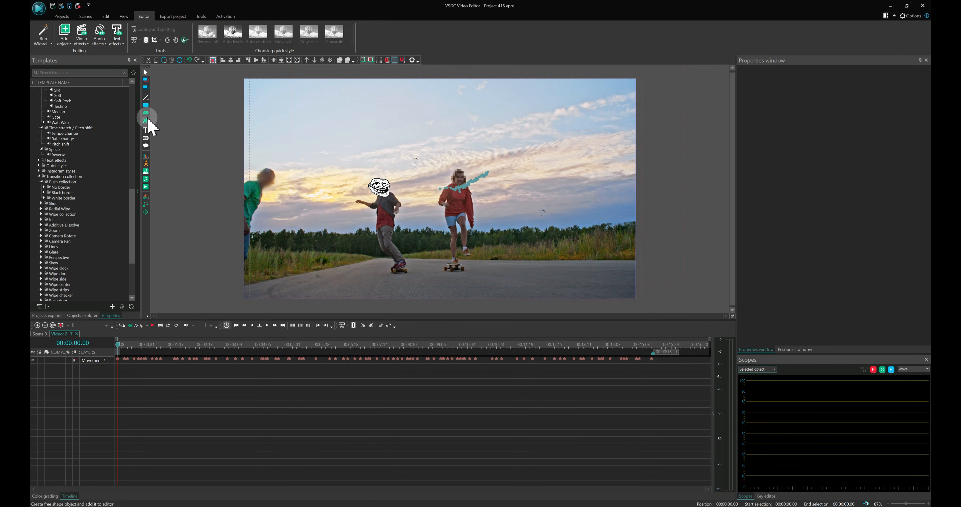
Draw an ellipse over the parachutist, make it an inverted mask with Gaussian blur and enlarge it to cover him
{"action": "left_click", "coordinate": [145, 117]}
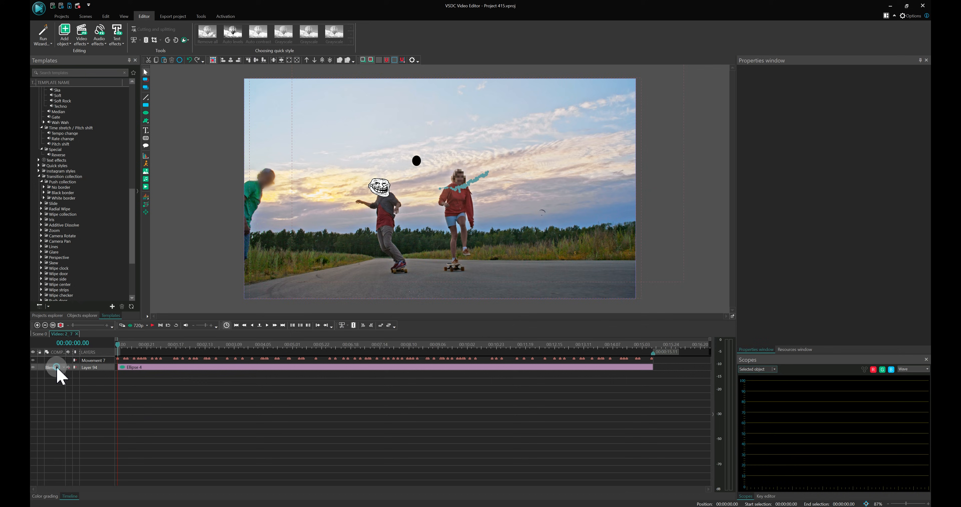
{"action": "left_click", "coordinate": [52, 368]}
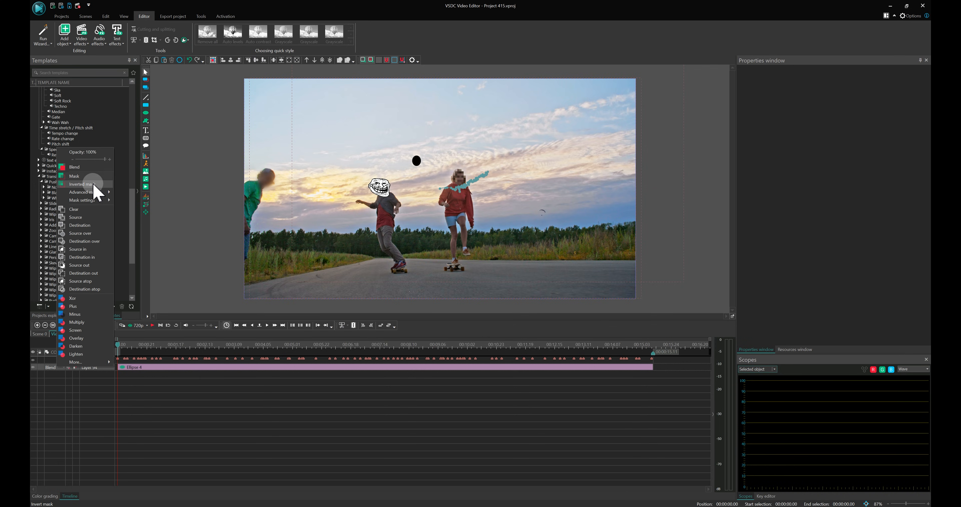
{"action": "left_click", "coordinate": [81, 183]}
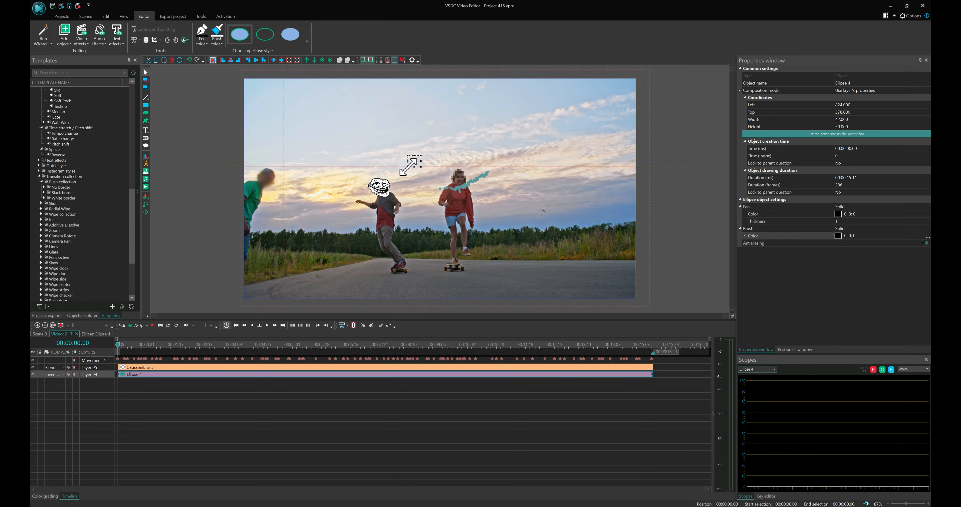
{"action": "left_click_drag", "start_coordinate": [412, 164], "coordinate": [422, 150]}
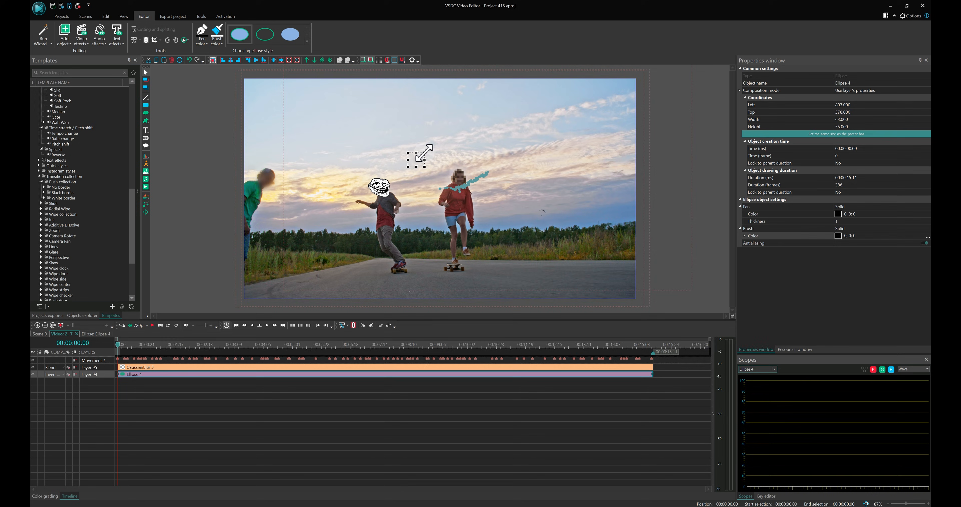